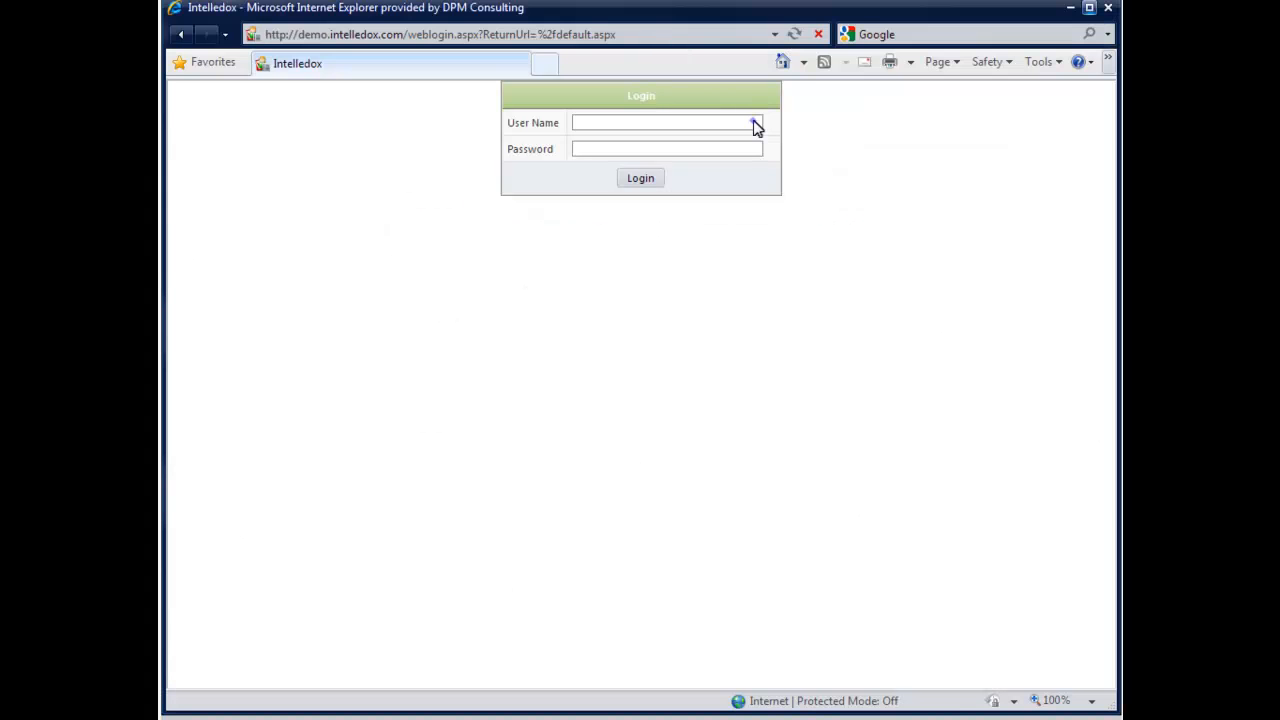
Sign in to Intelledox Producer as johncitizen to reach the project home page
type("johncitizen")
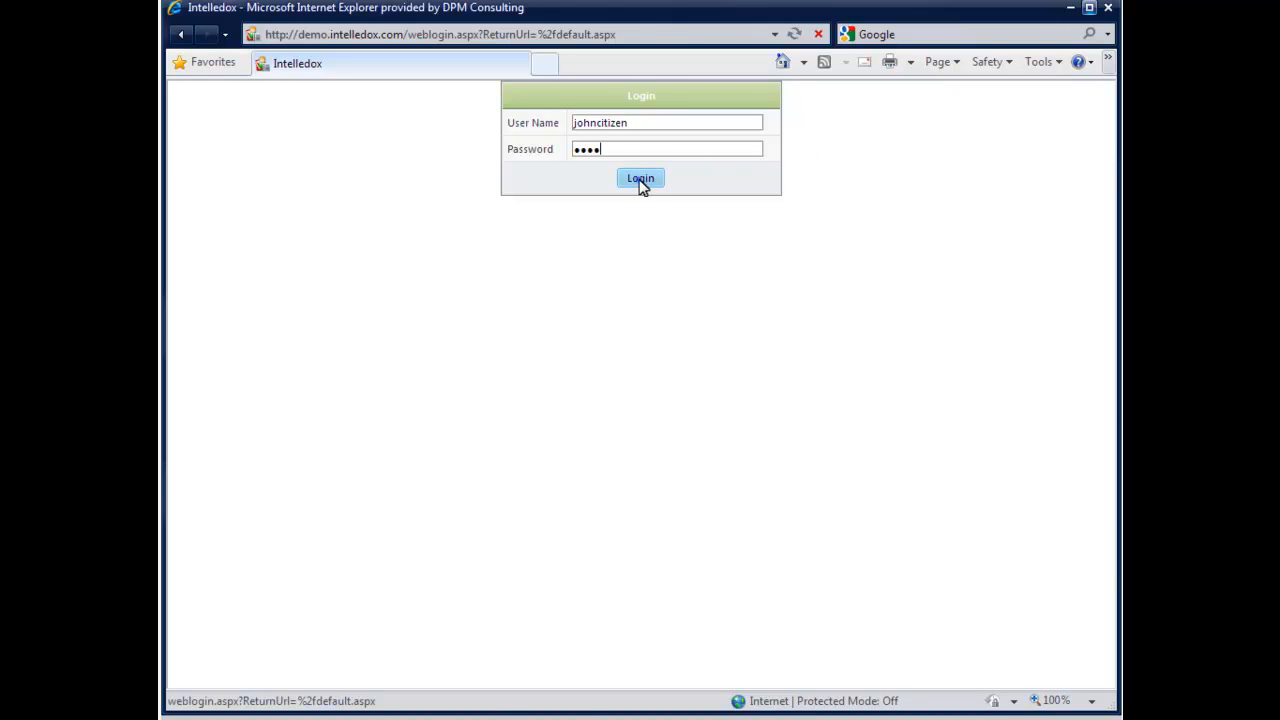
left_click(640, 178)
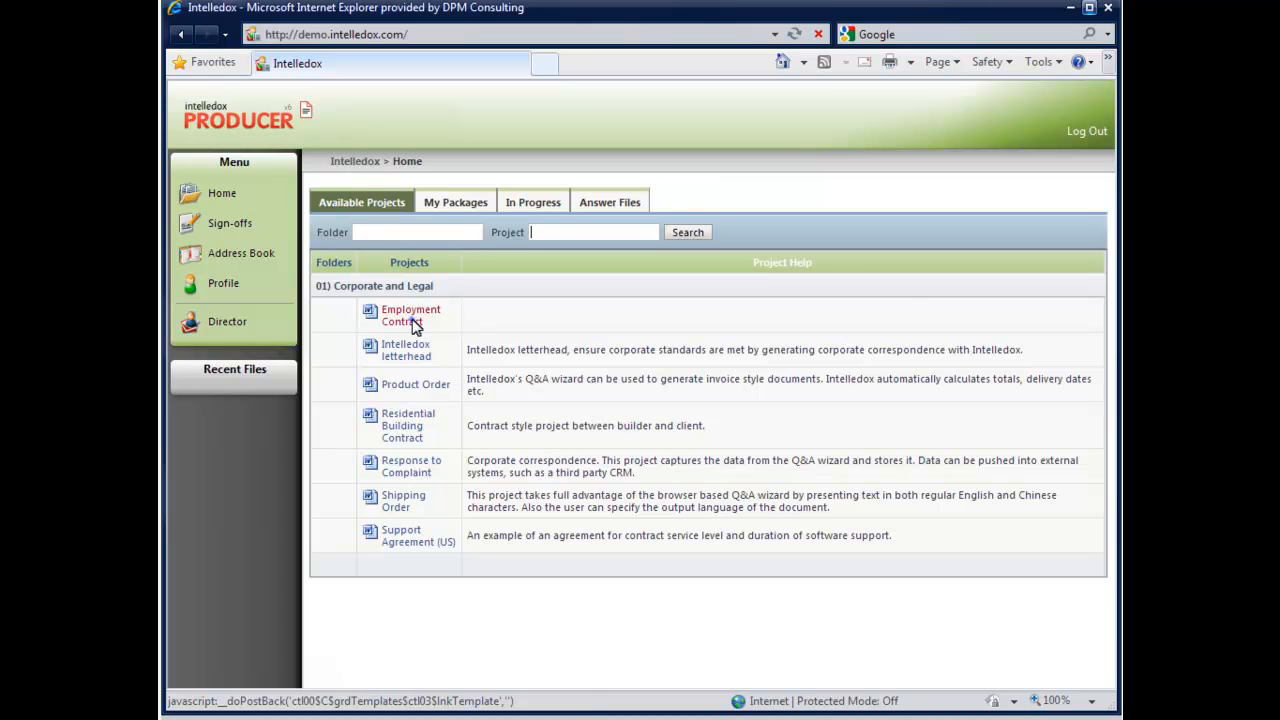
Start Employment Contract with ABC Consulting details and enter employee Daniel, street 123, postcode 1234
left_click(408, 316)
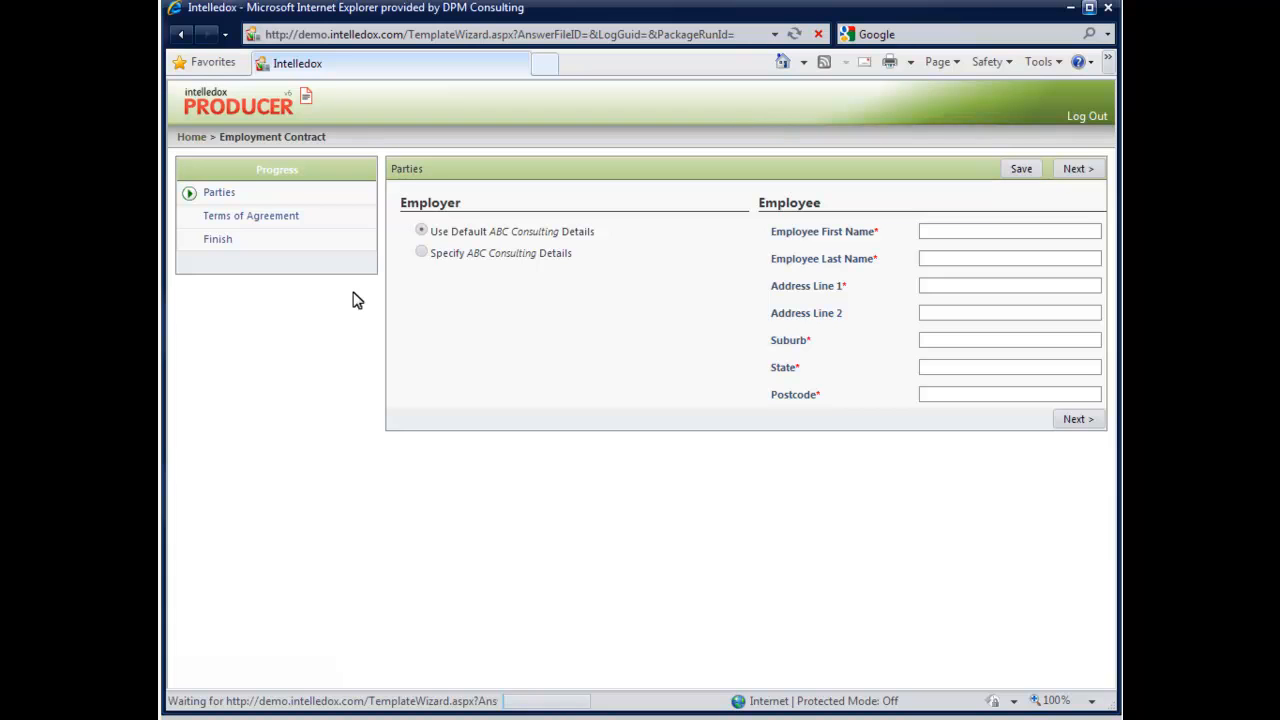
left_click(420, 252)
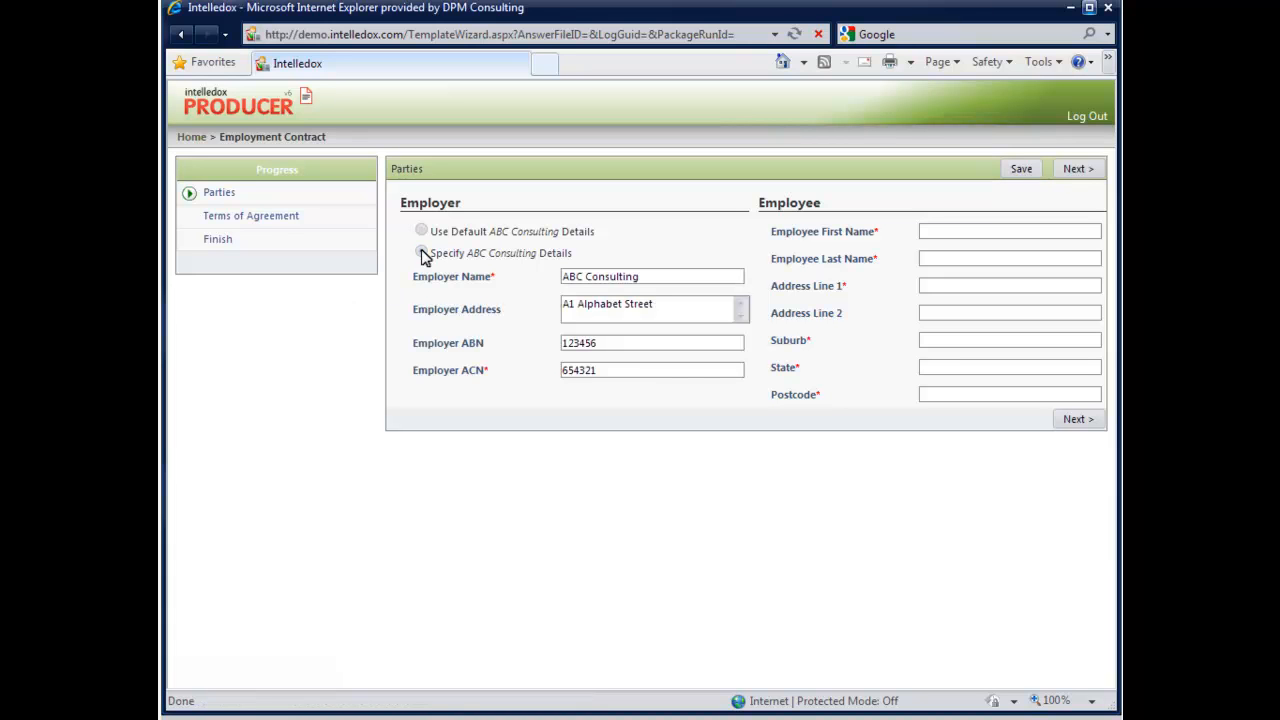
type("Daniel")
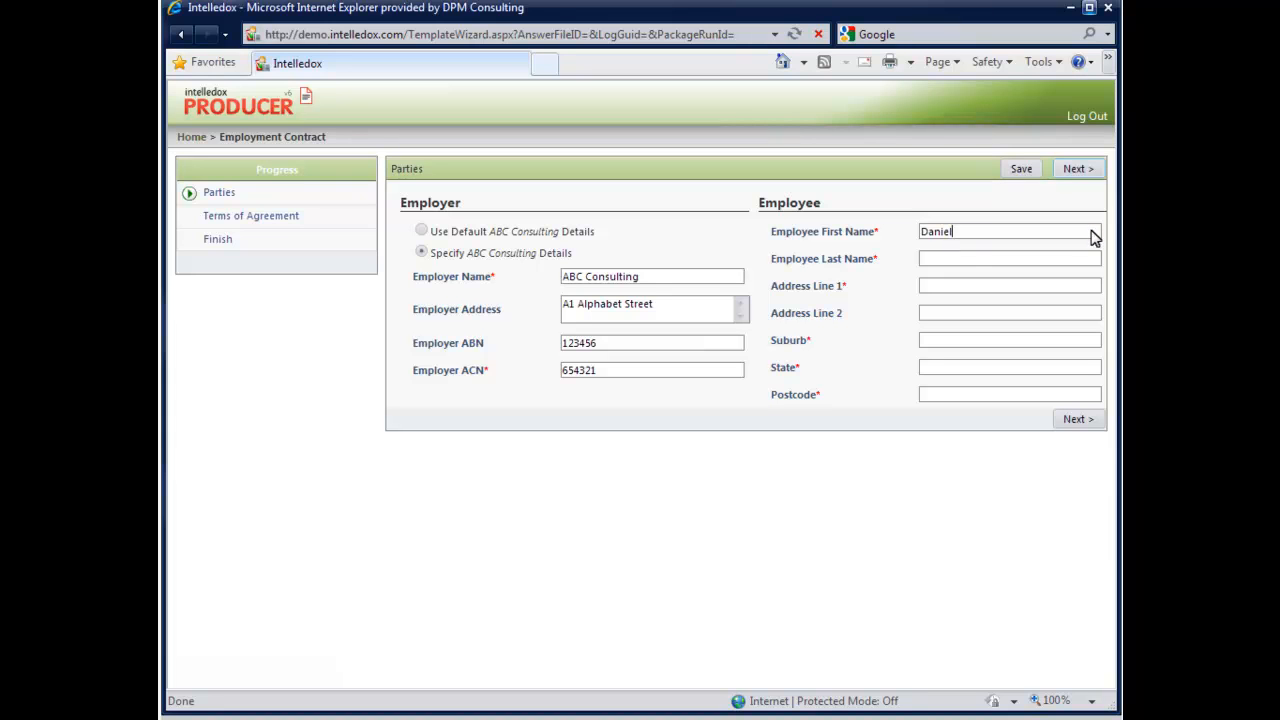
type("123 Prairie Lane")
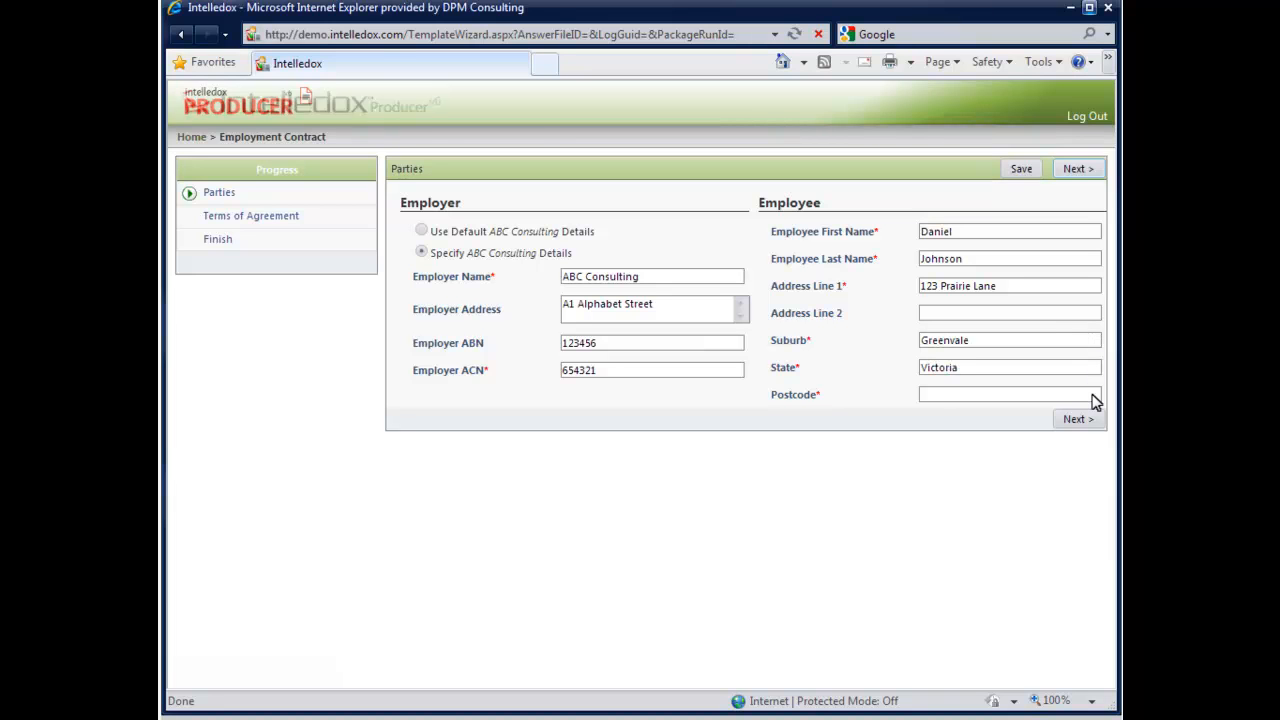
type("1234")
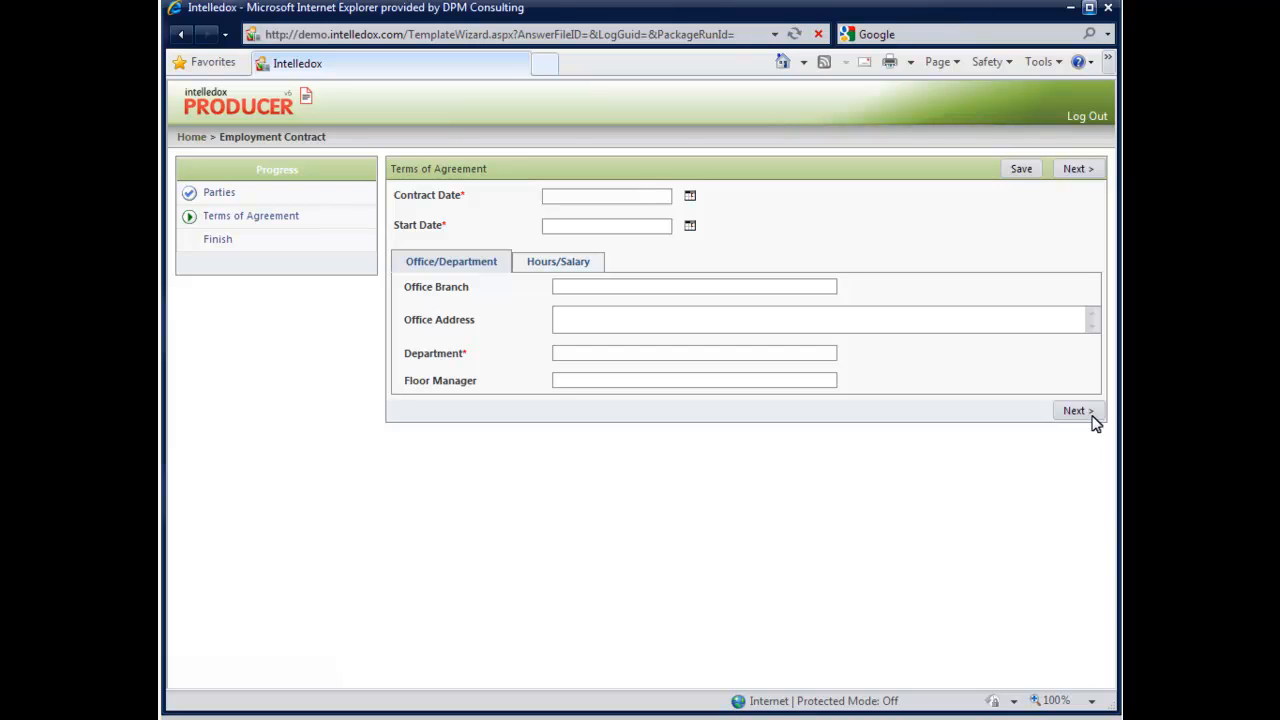
mouse_move(664, 202)
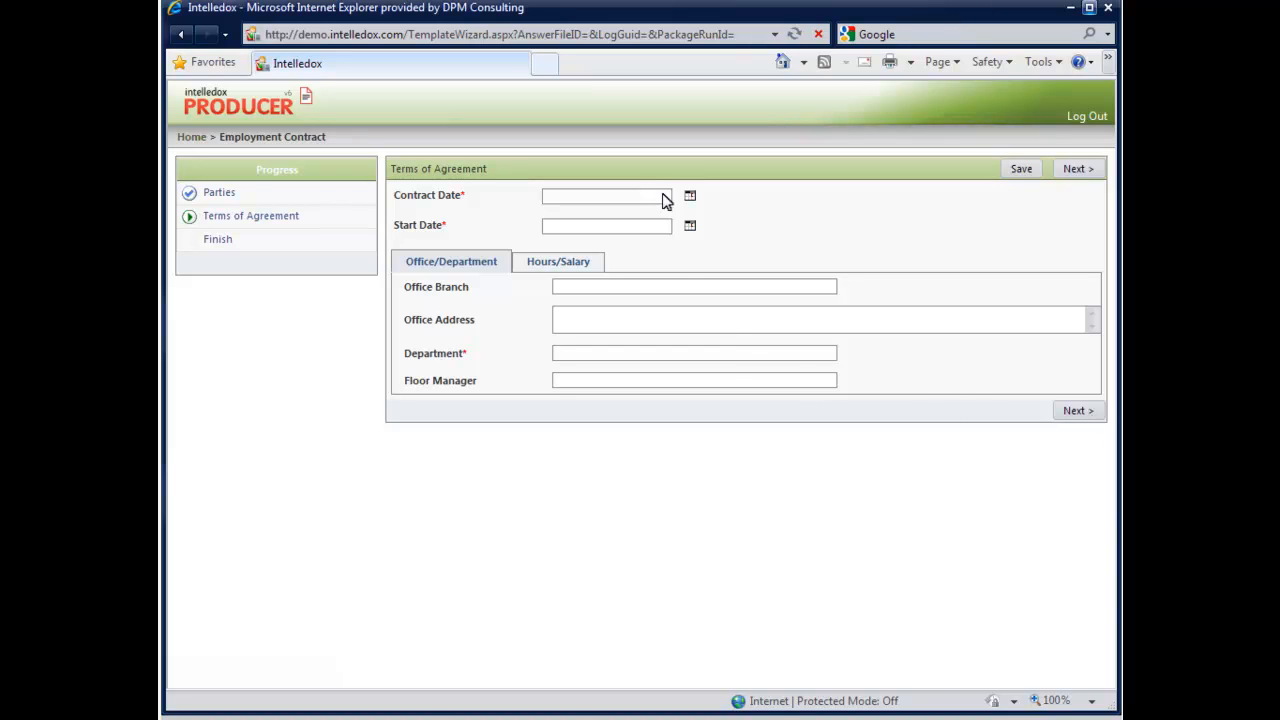
mouse_move(740, 200)
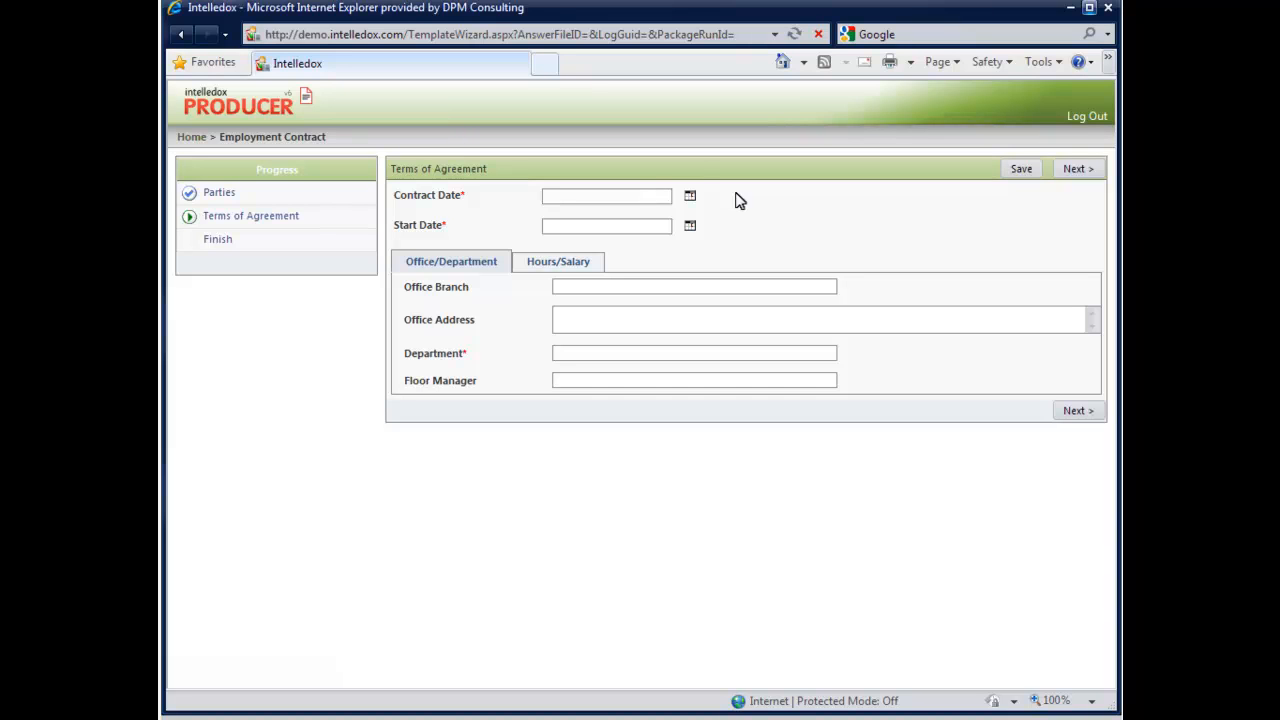
Set the contract date to today and the start date to 6 September 2010
type("today")
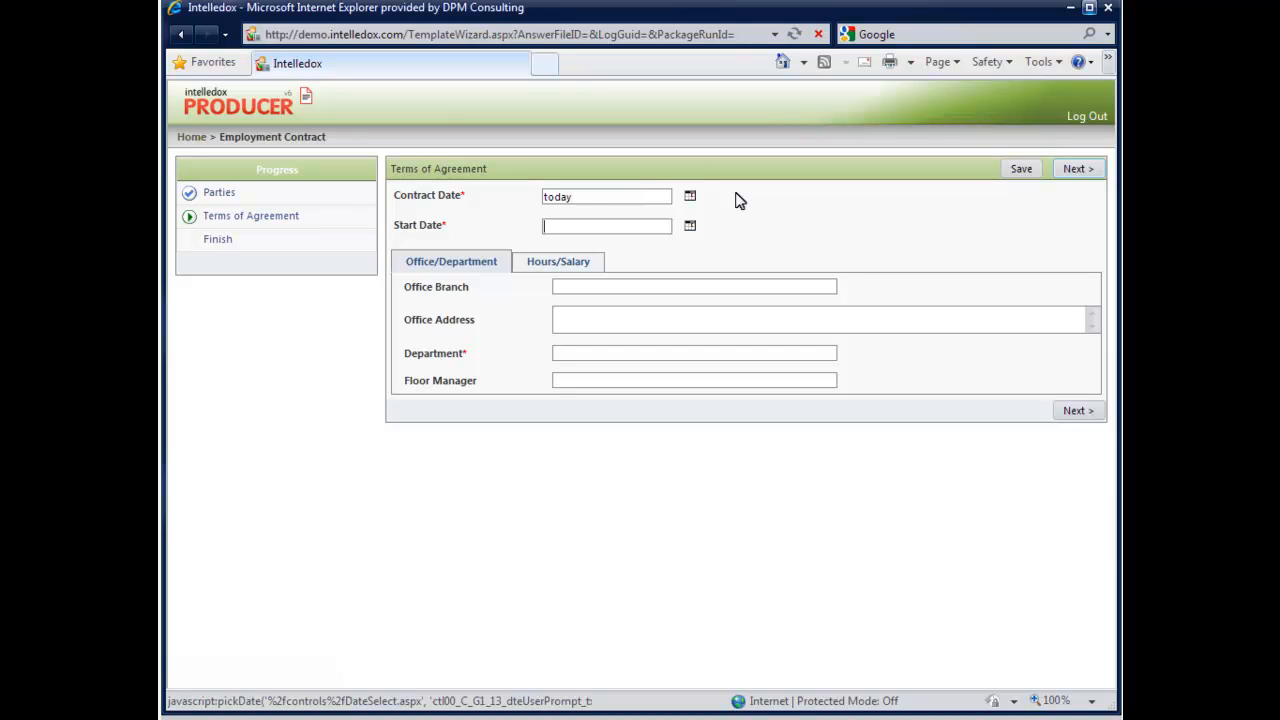
mouse_move(714, 204)
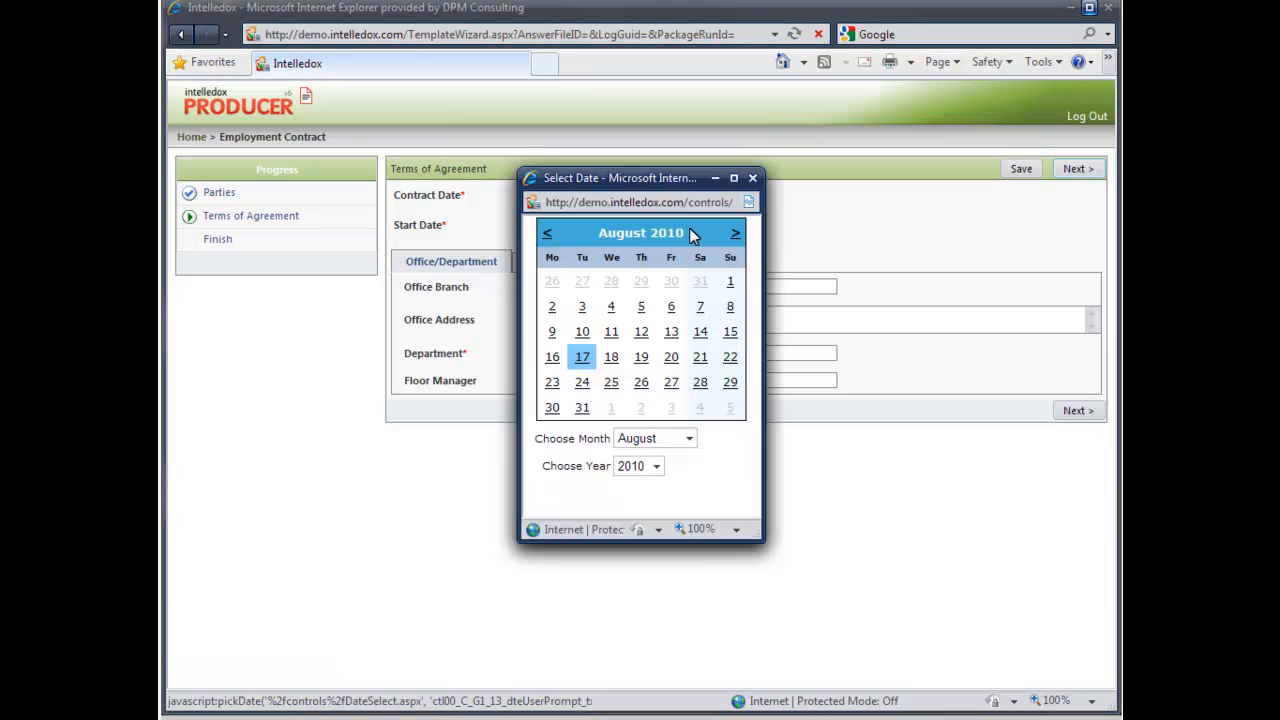
left_click(684, 438)
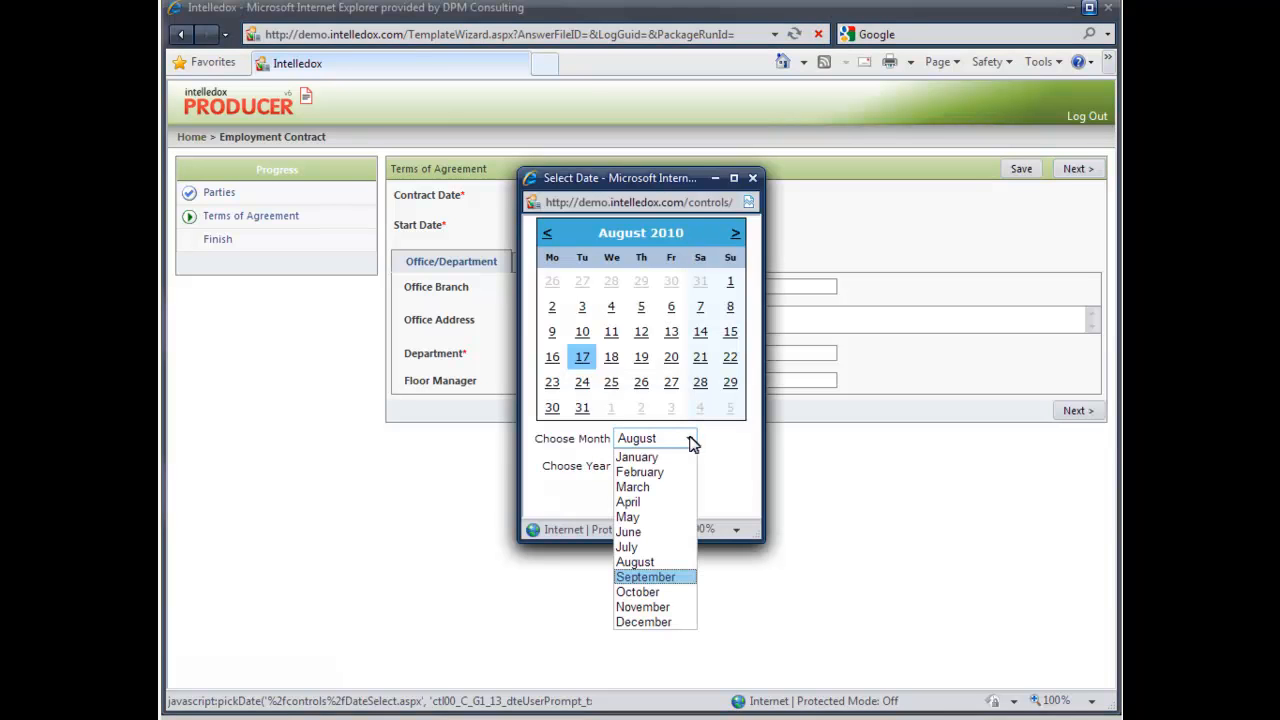
left_click(648, 576)
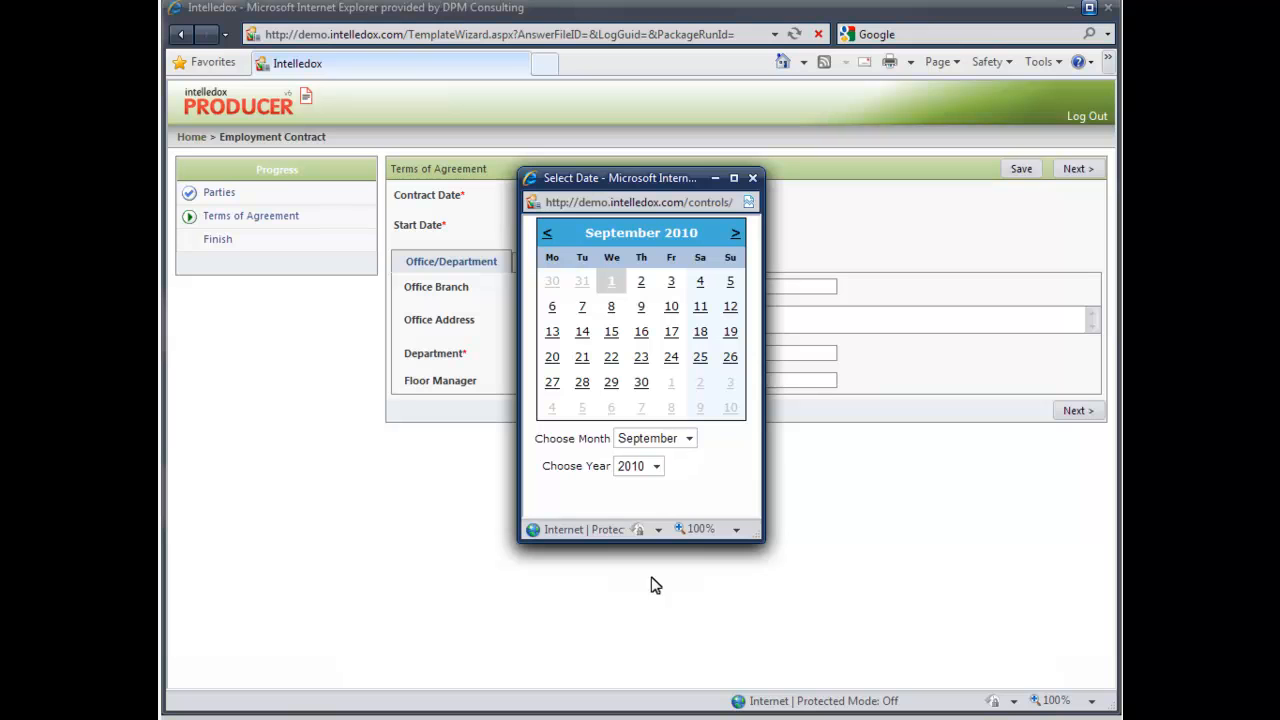
mouse_move(552, 312)
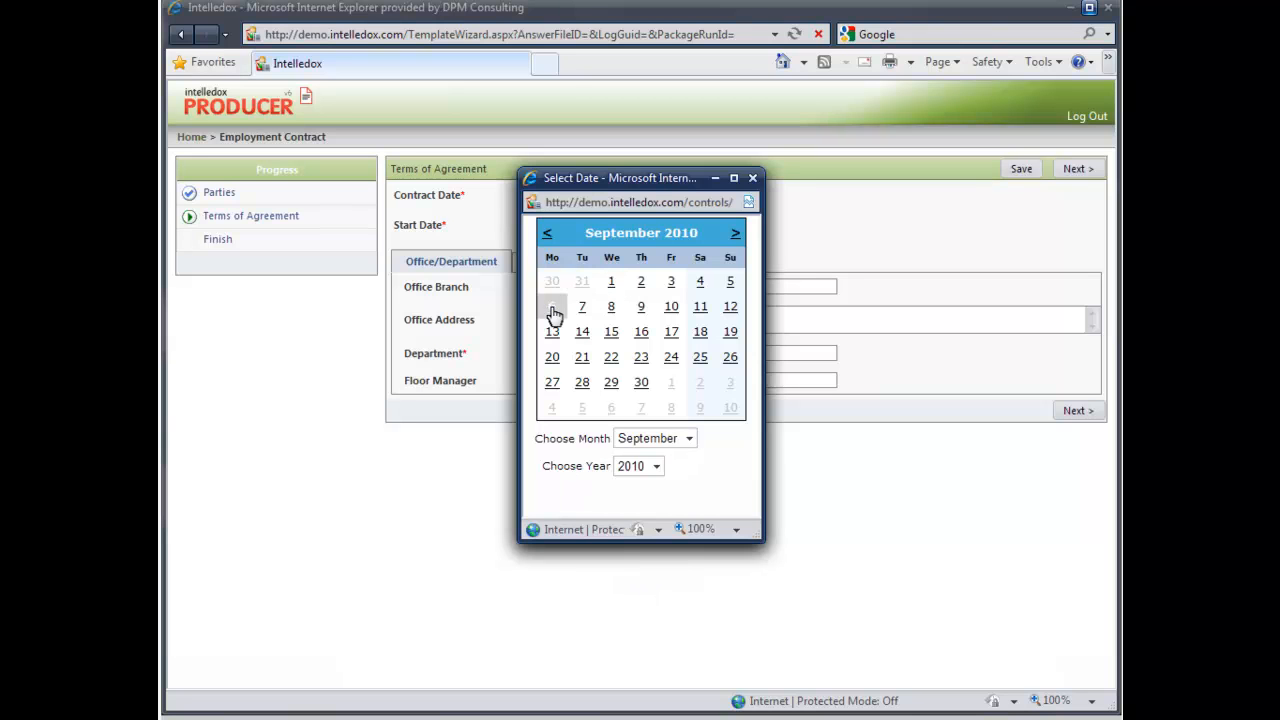
left_click(552, 306)
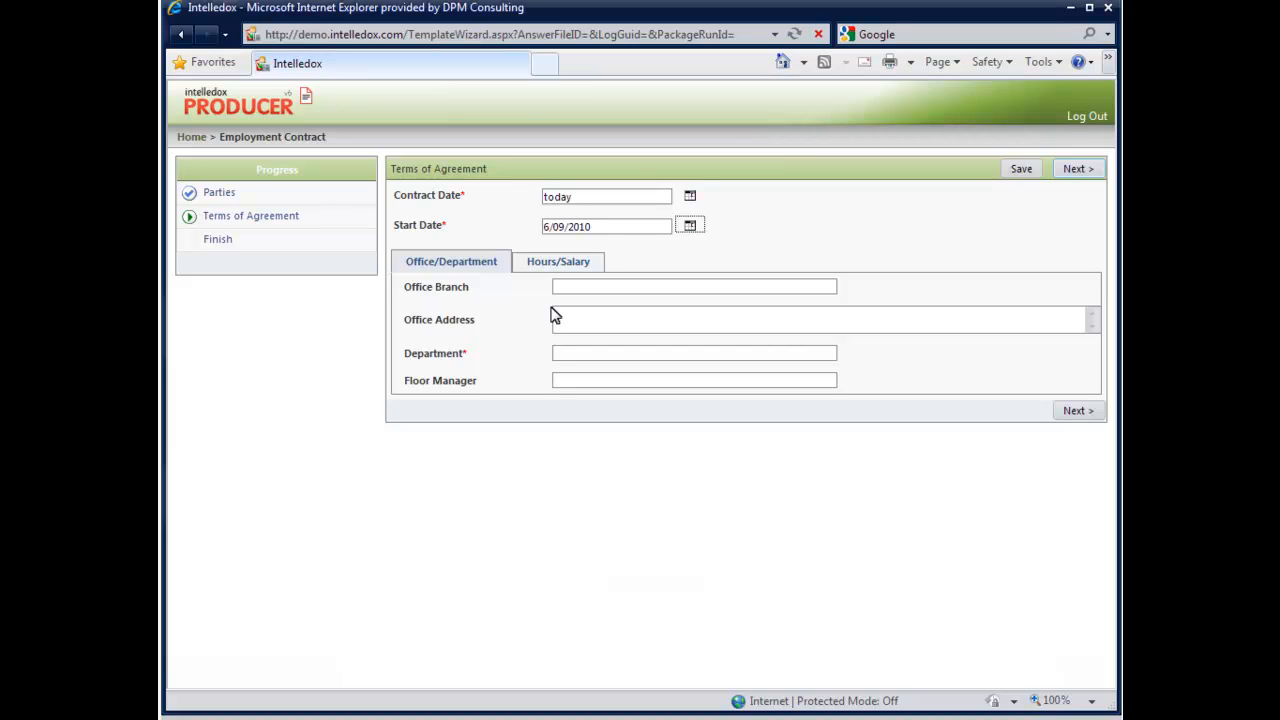
mouse_move(708, 312)
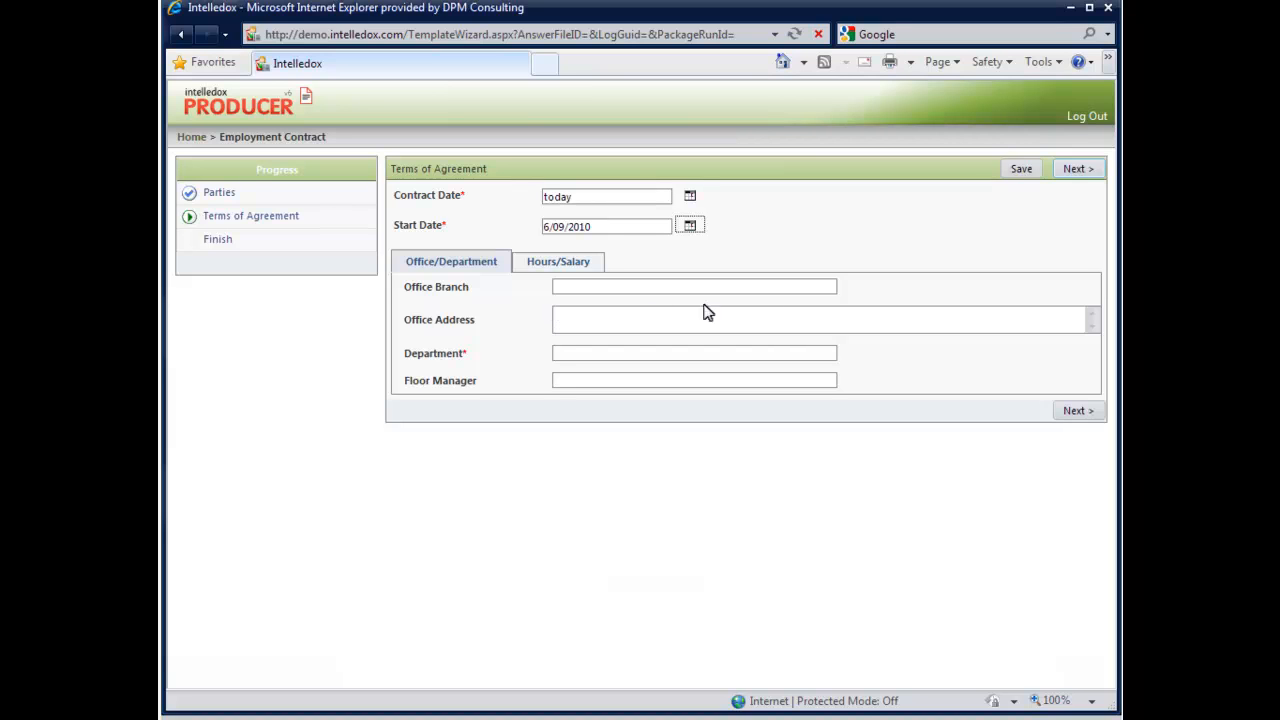
Enter office branch Canberra, the 8 W... Fyshwick address and department Sales & Acquisitions
type("Canberra")
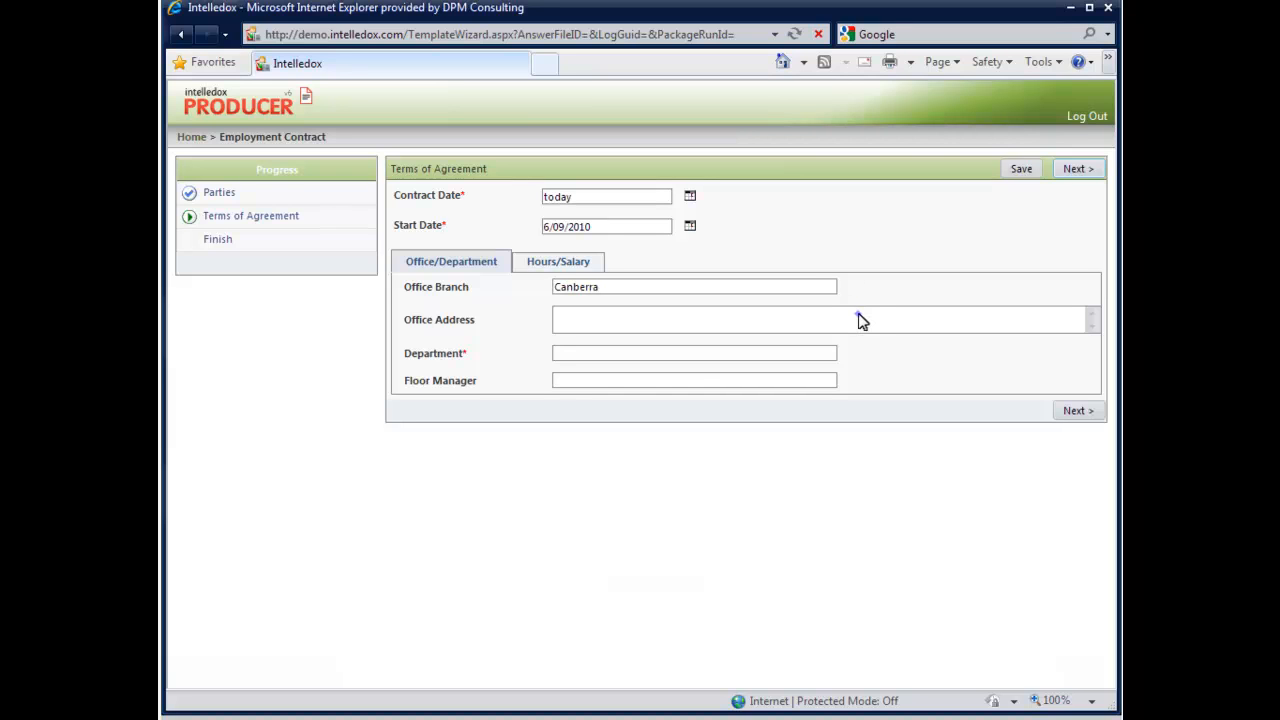
type("8 Wiluna Street")
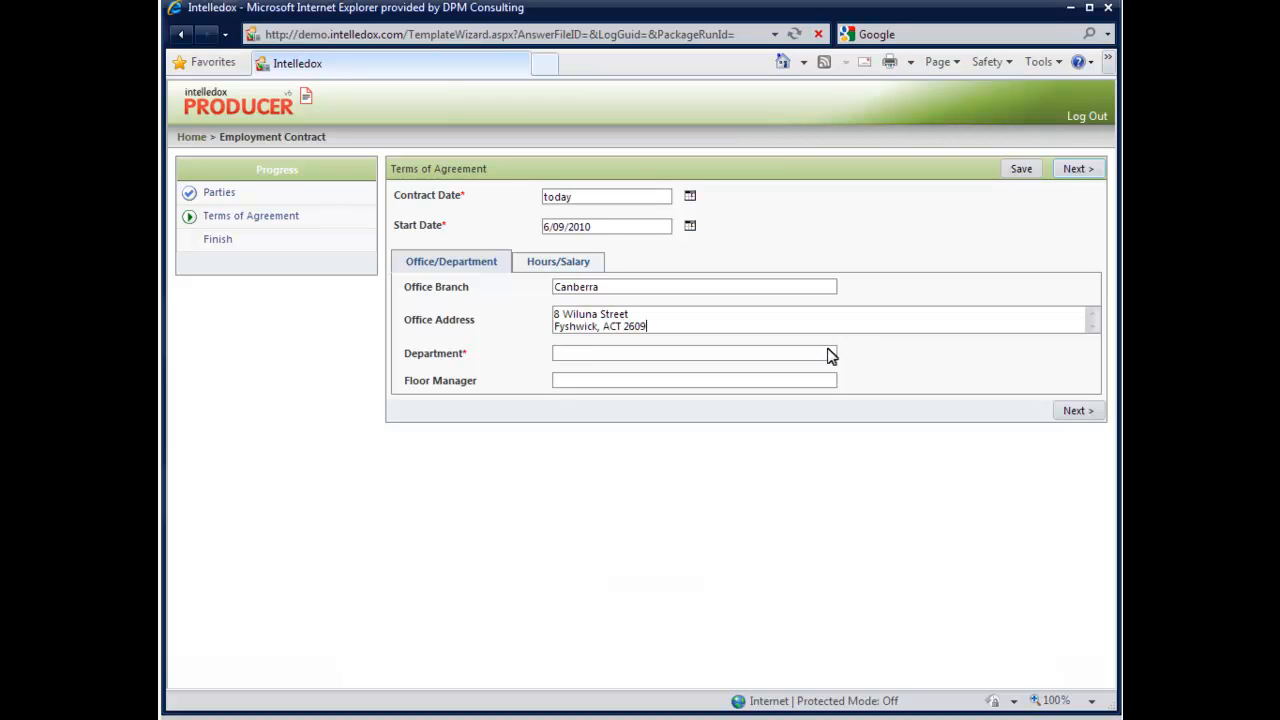
type("S")
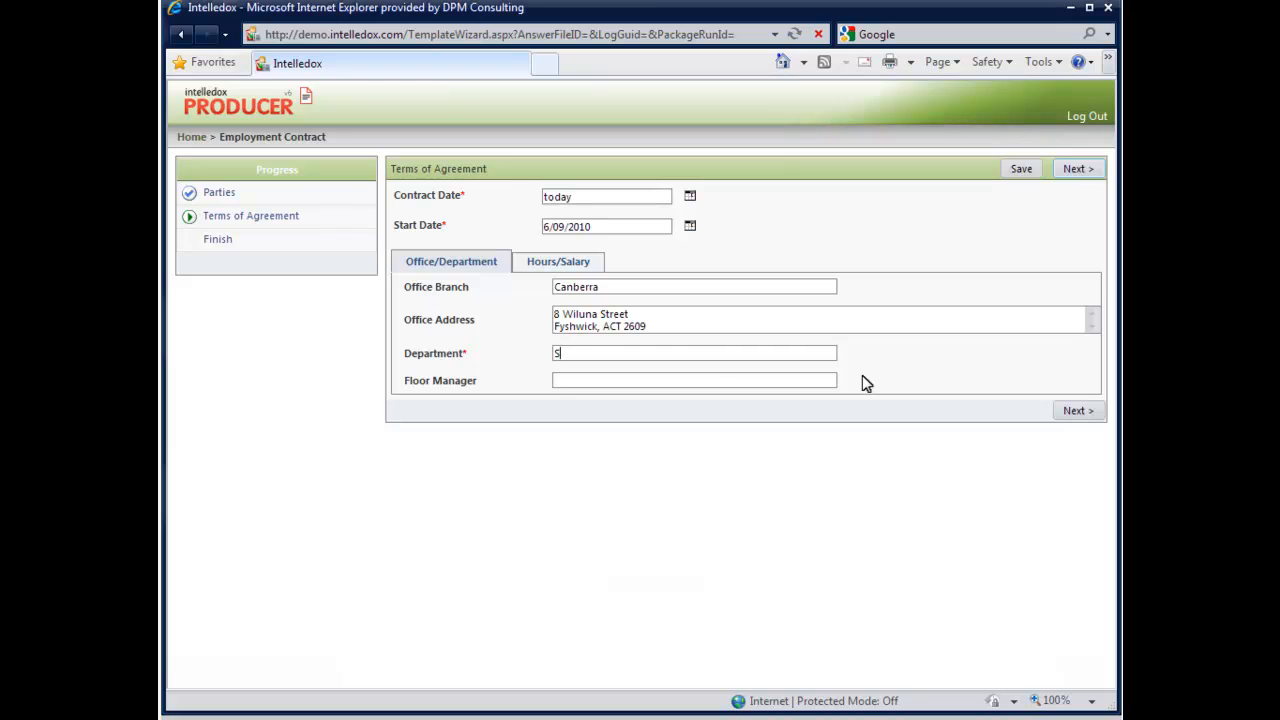
type("Sales & Acquisitions")
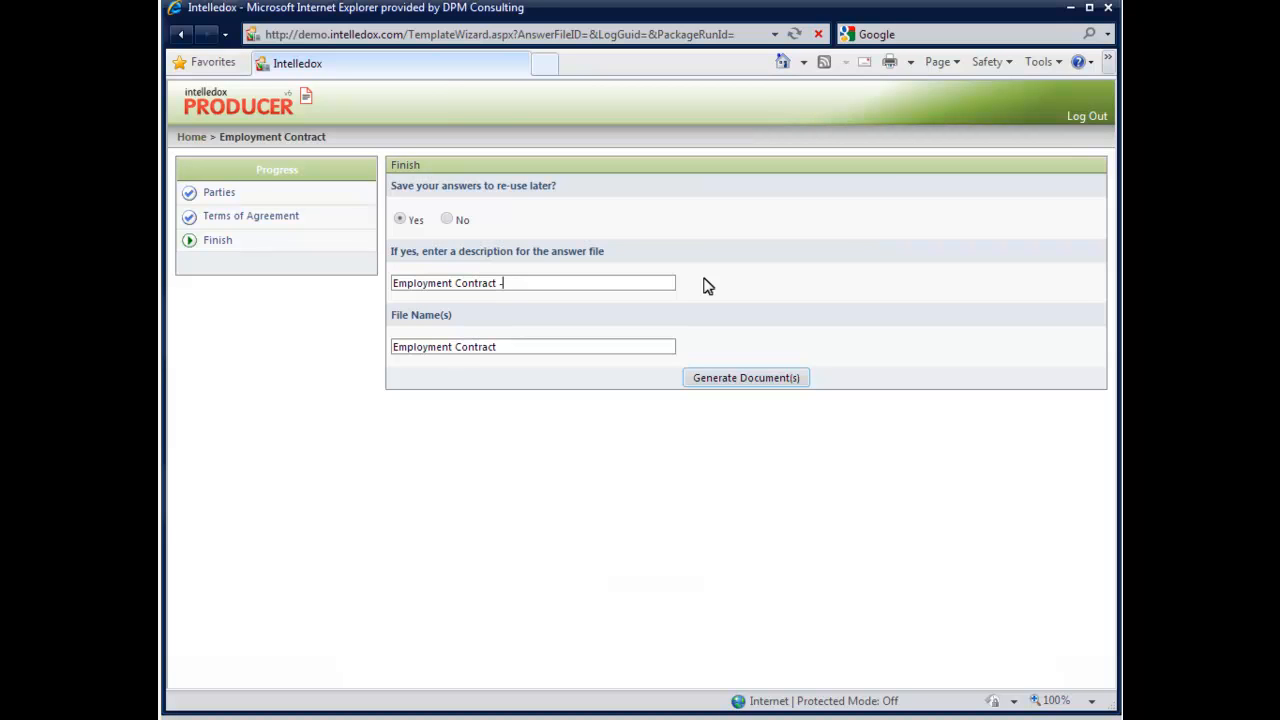
Describe the saved answers with 17-08-2010 and generate the contract documents
type("17-08-2010")
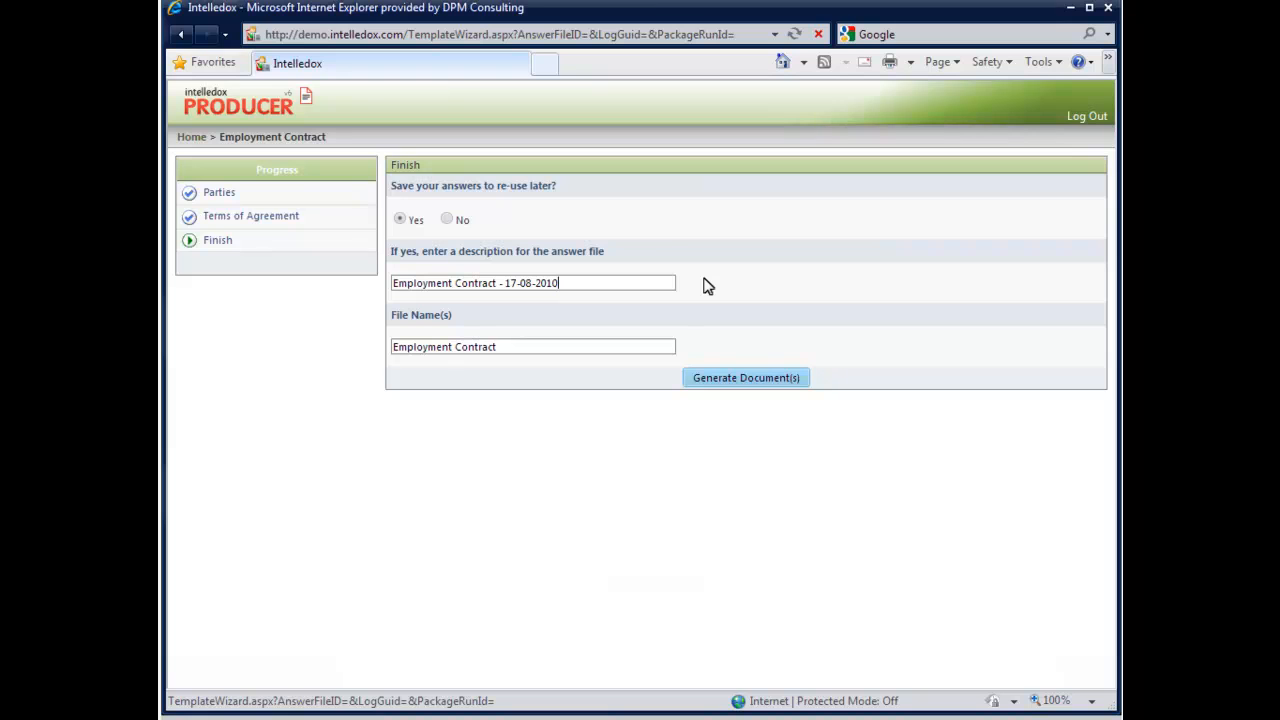
mouse_move(748, 384)
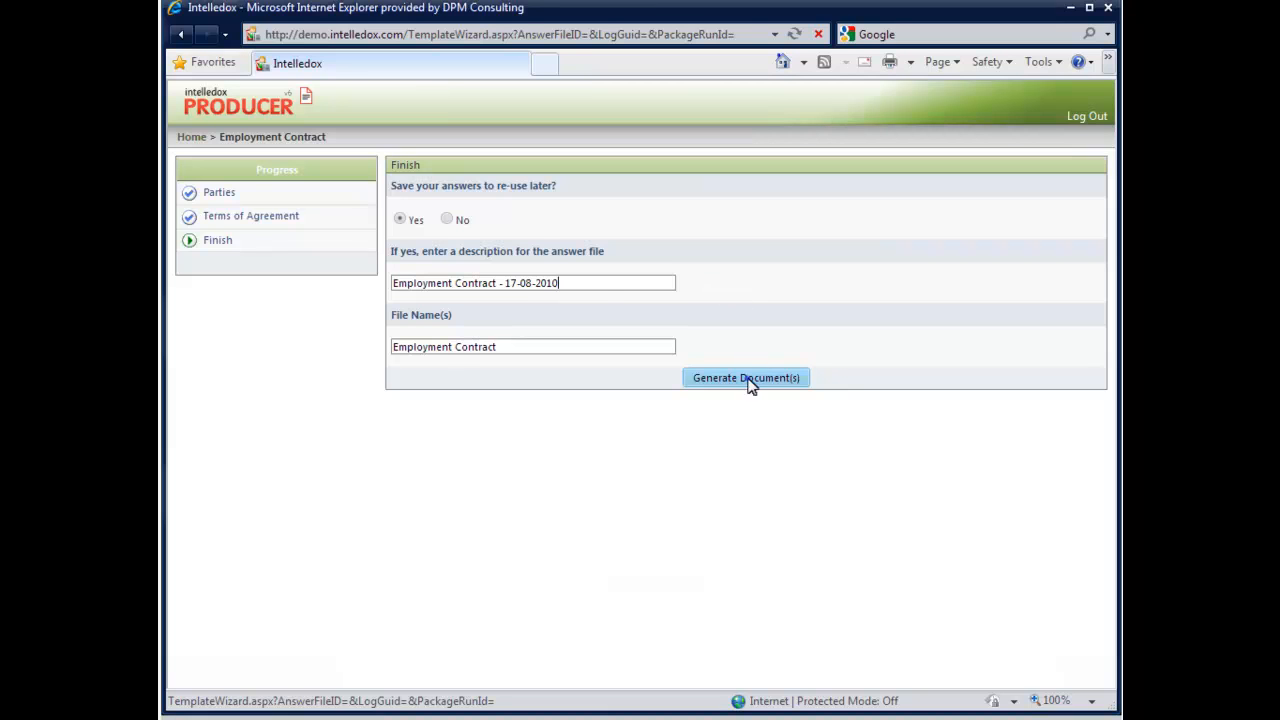
left_click(746, 376)
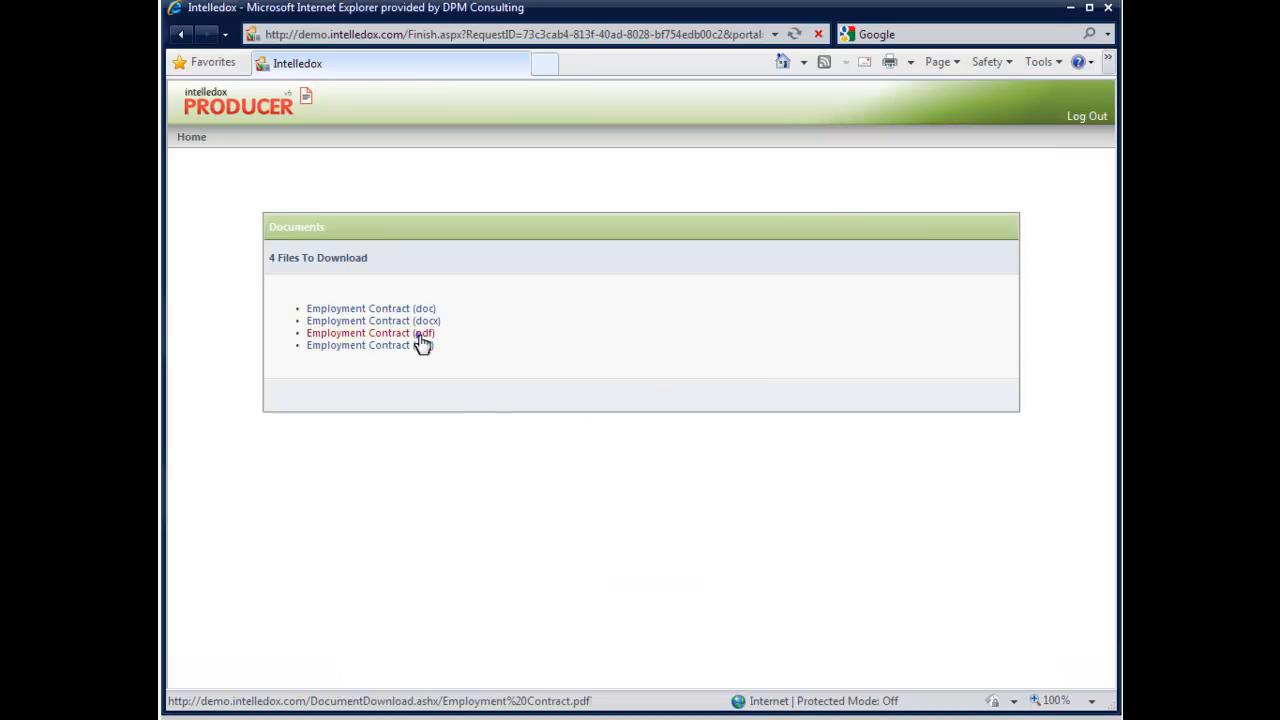
Download the Employment Contract PDF and open it directly instead of saving
left_click(366, 332)
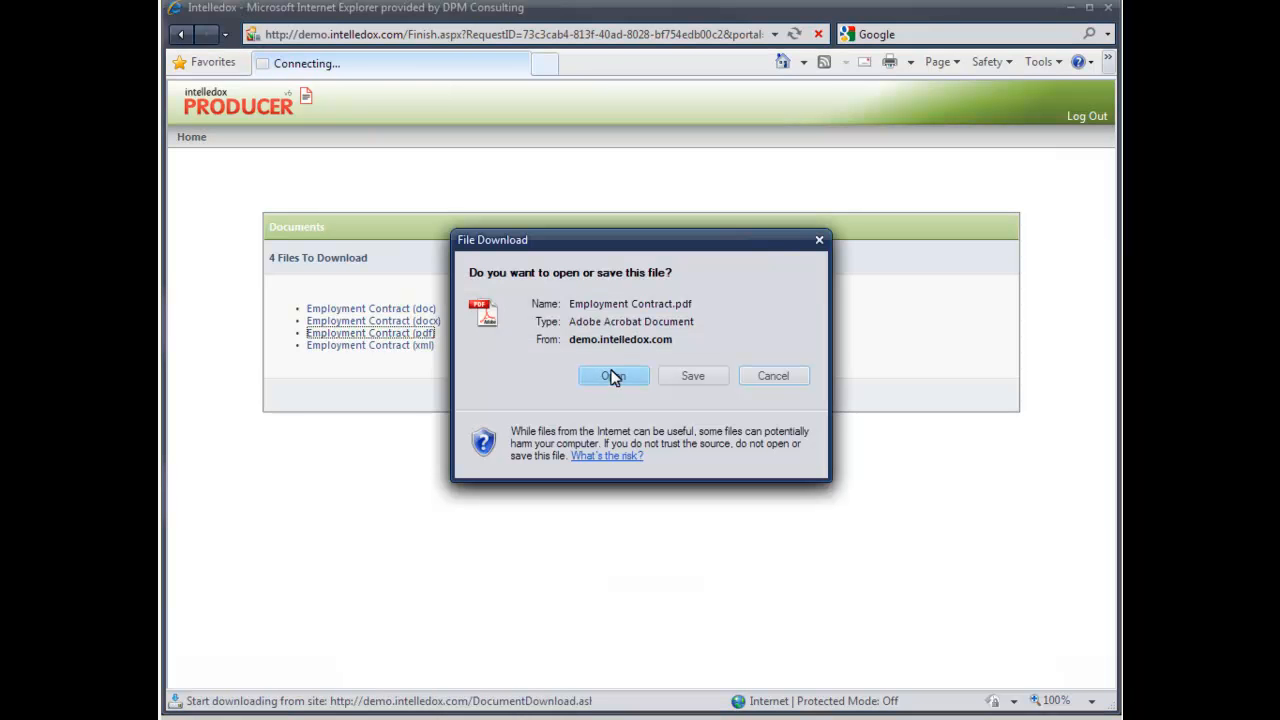
left_click(612, 376)
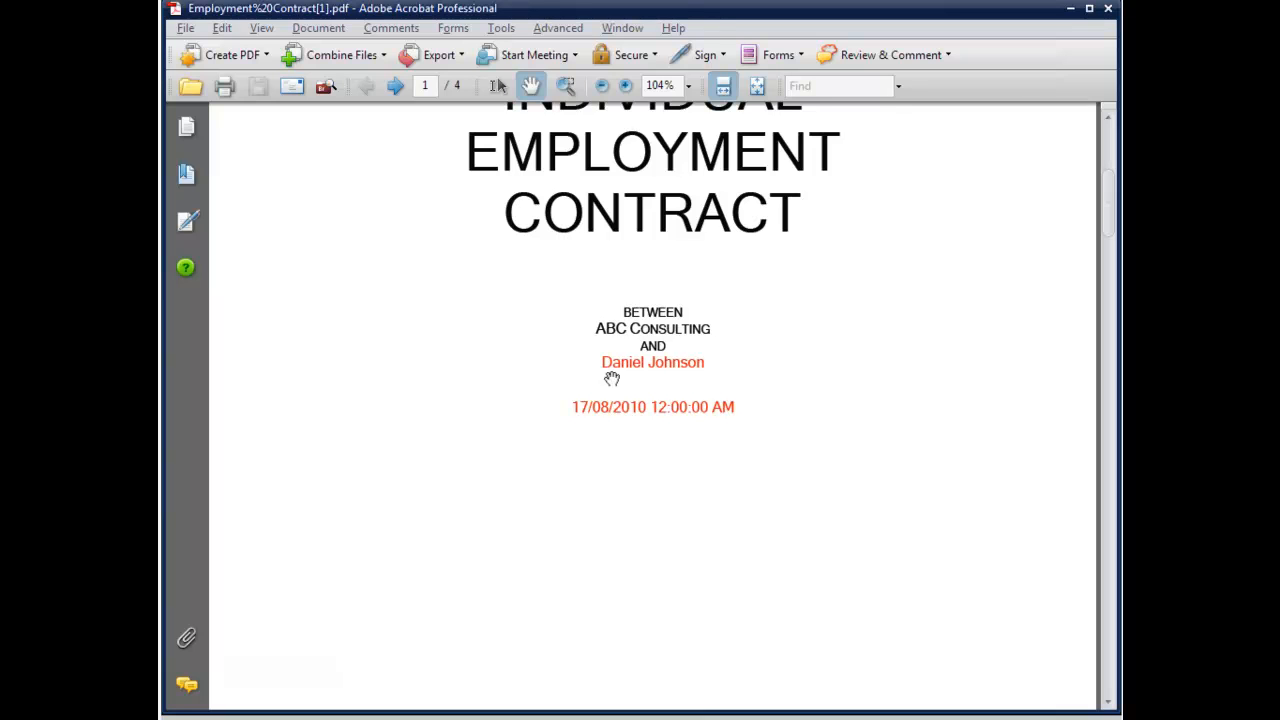
Scroll through the contract PDF to review the red answer fields on pages 1 and 2
scroll("down", 3)
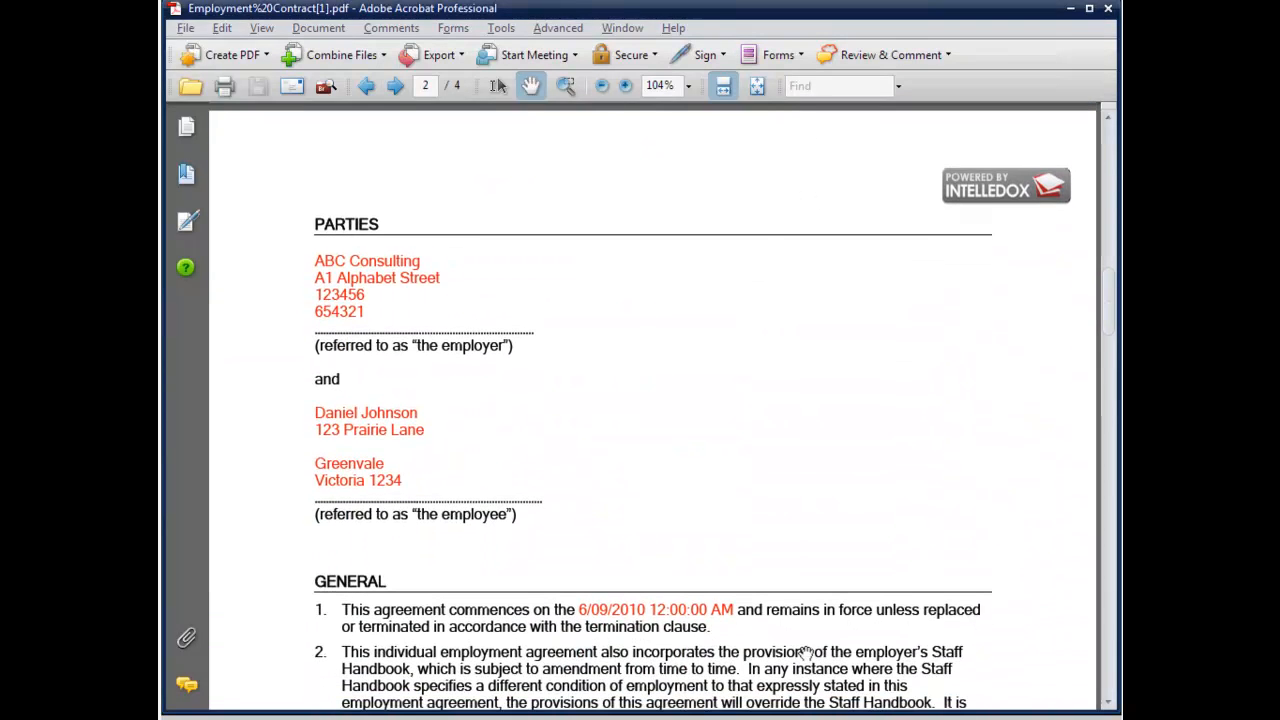
scroll("down", 3)
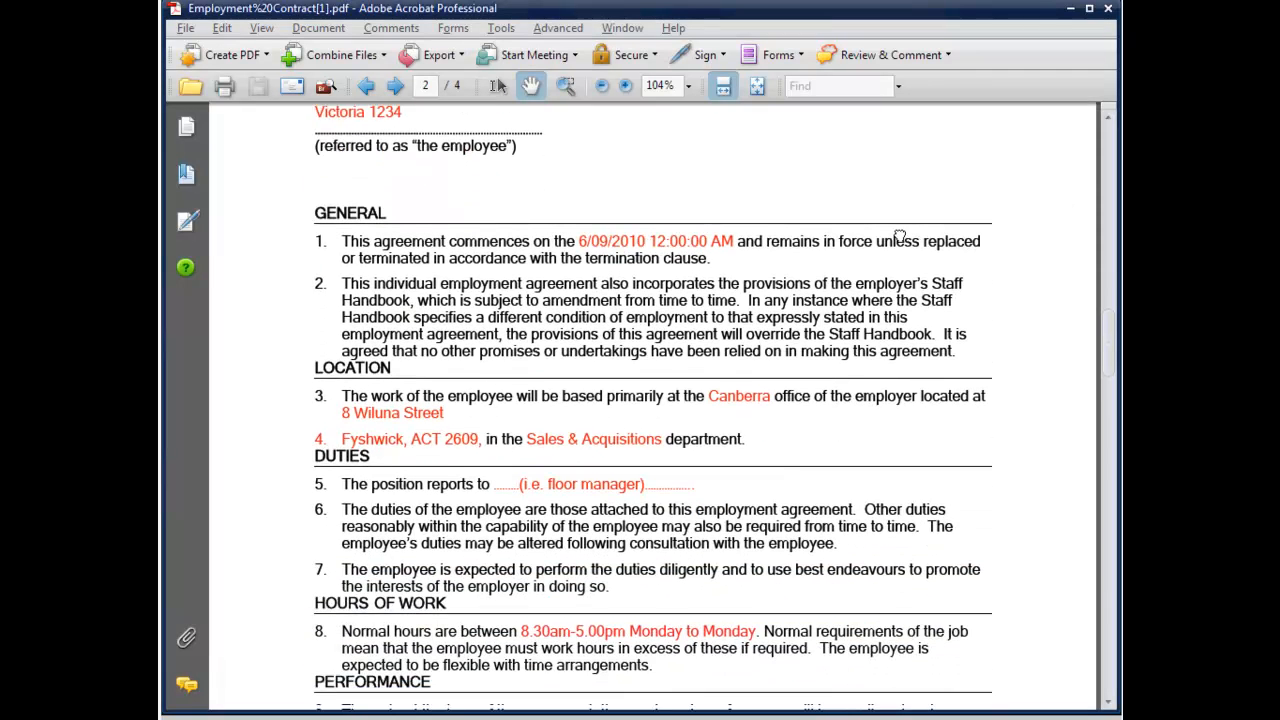
scroll("down", 3)
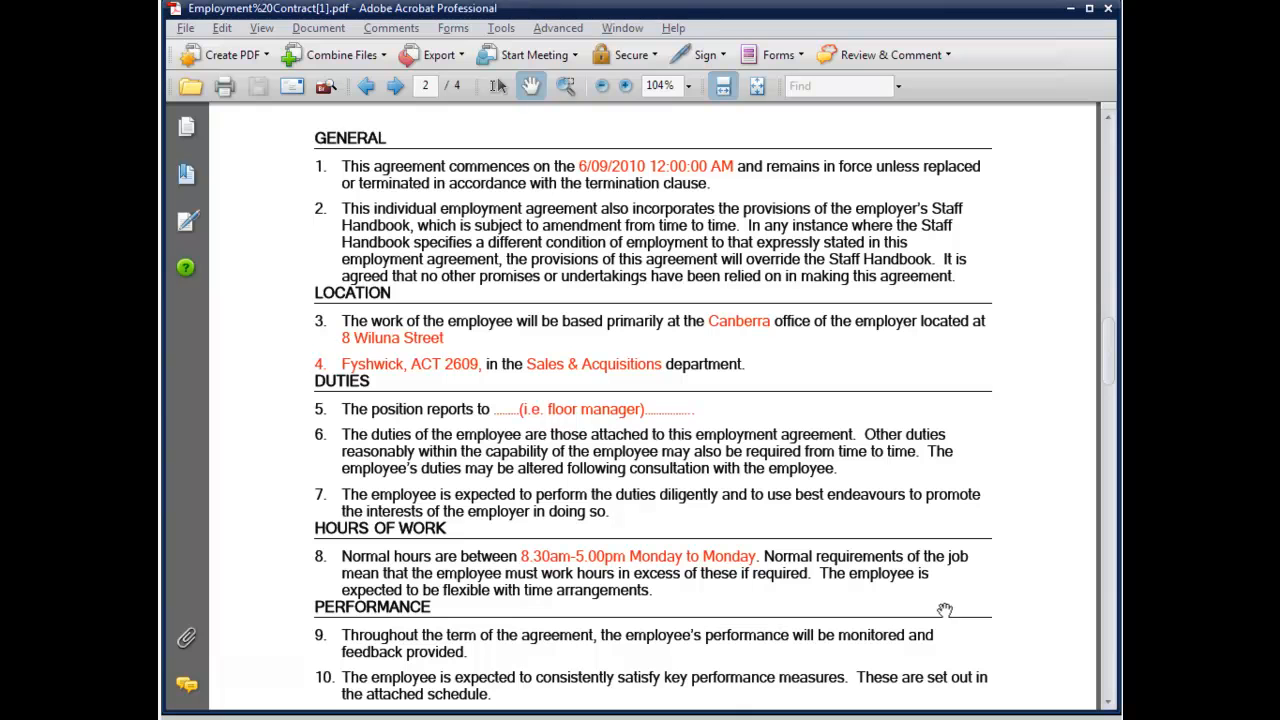
scroll("down", 3)
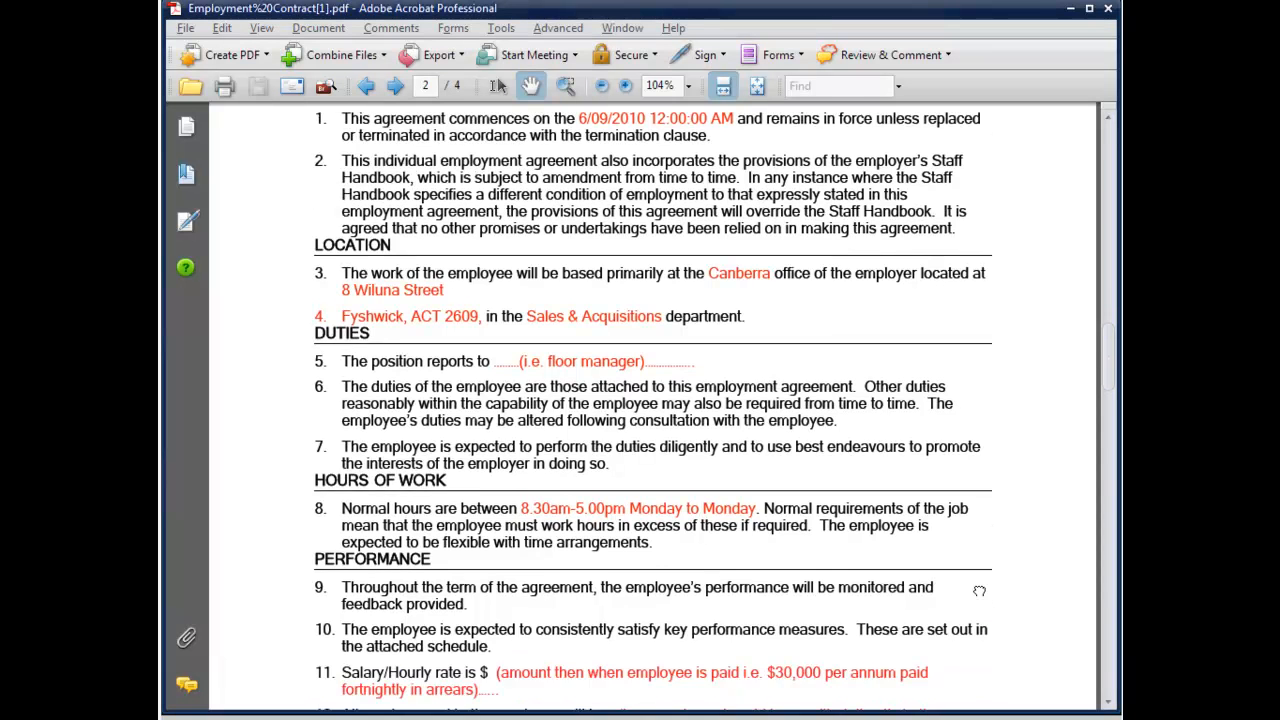
scroll("down", 3)
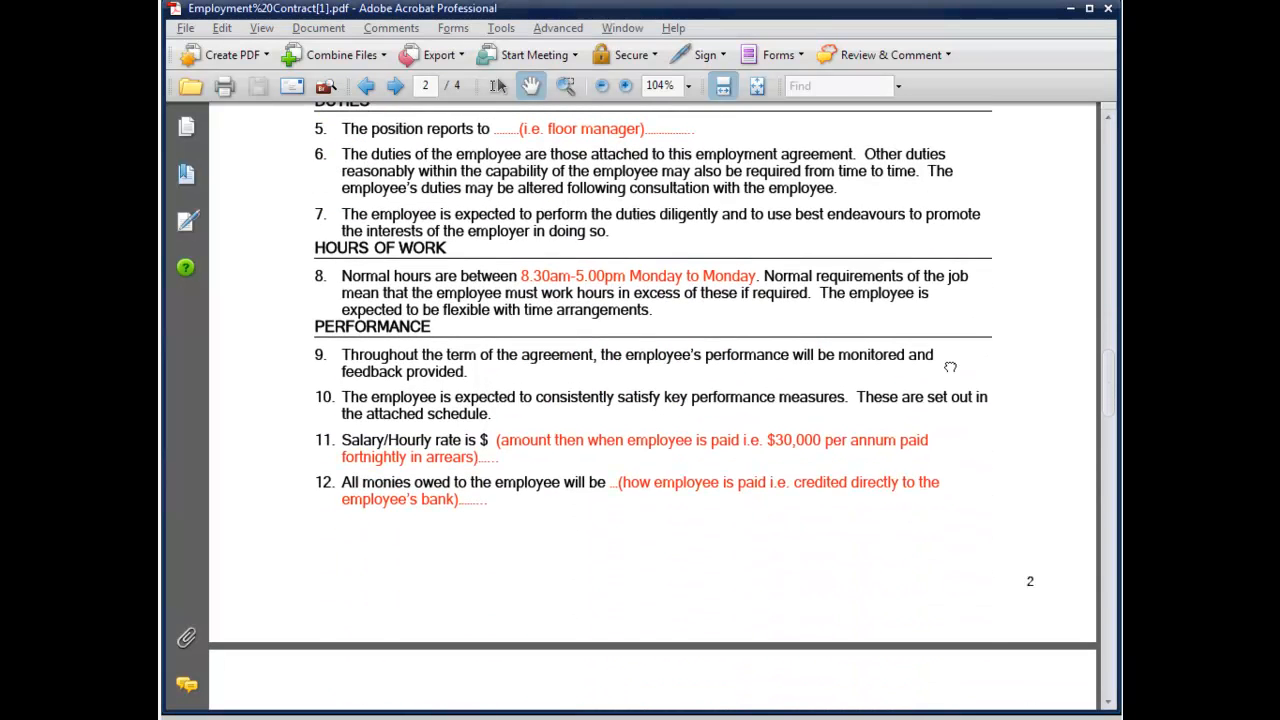
scroll("down", 3)
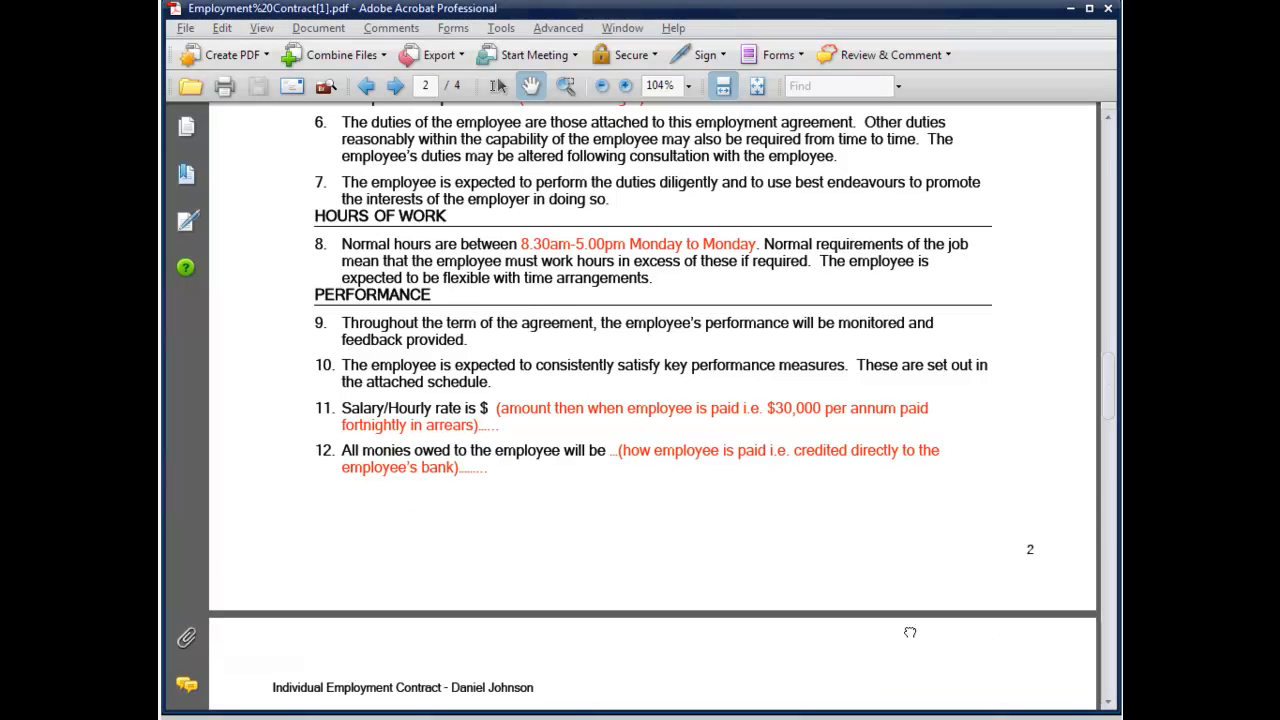
scroll("down", 3)
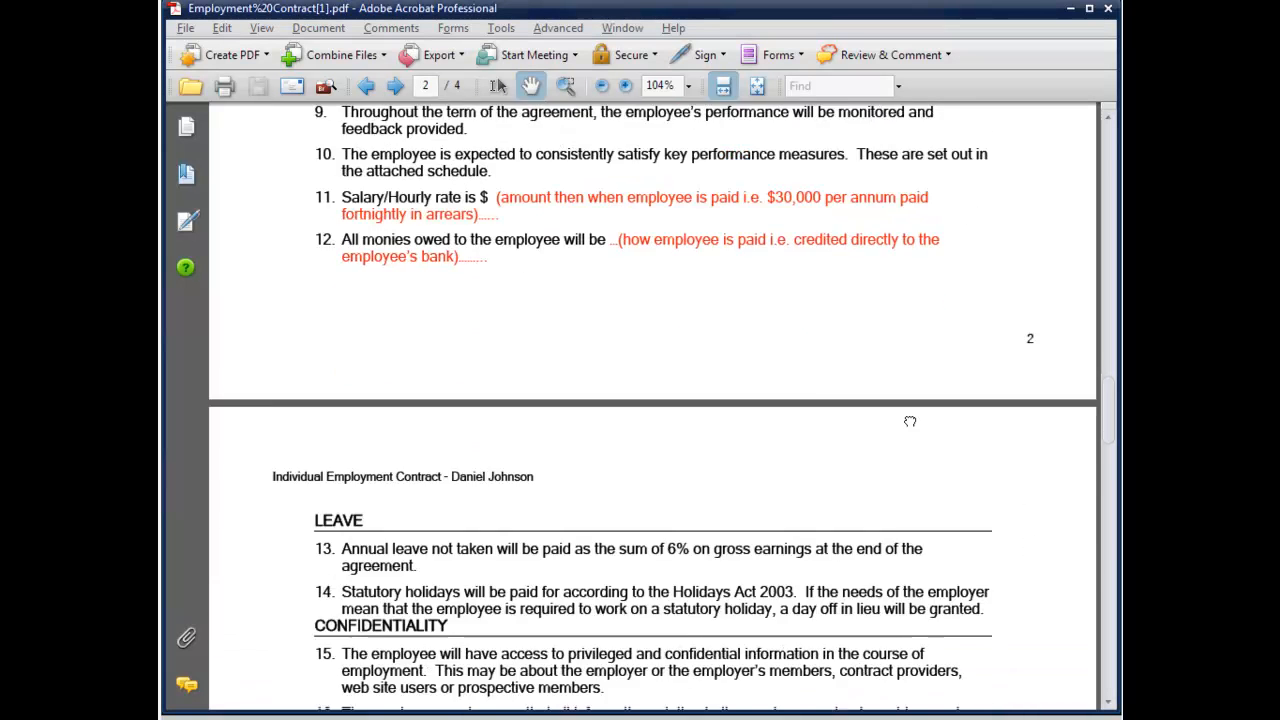
scroll("down", 3)
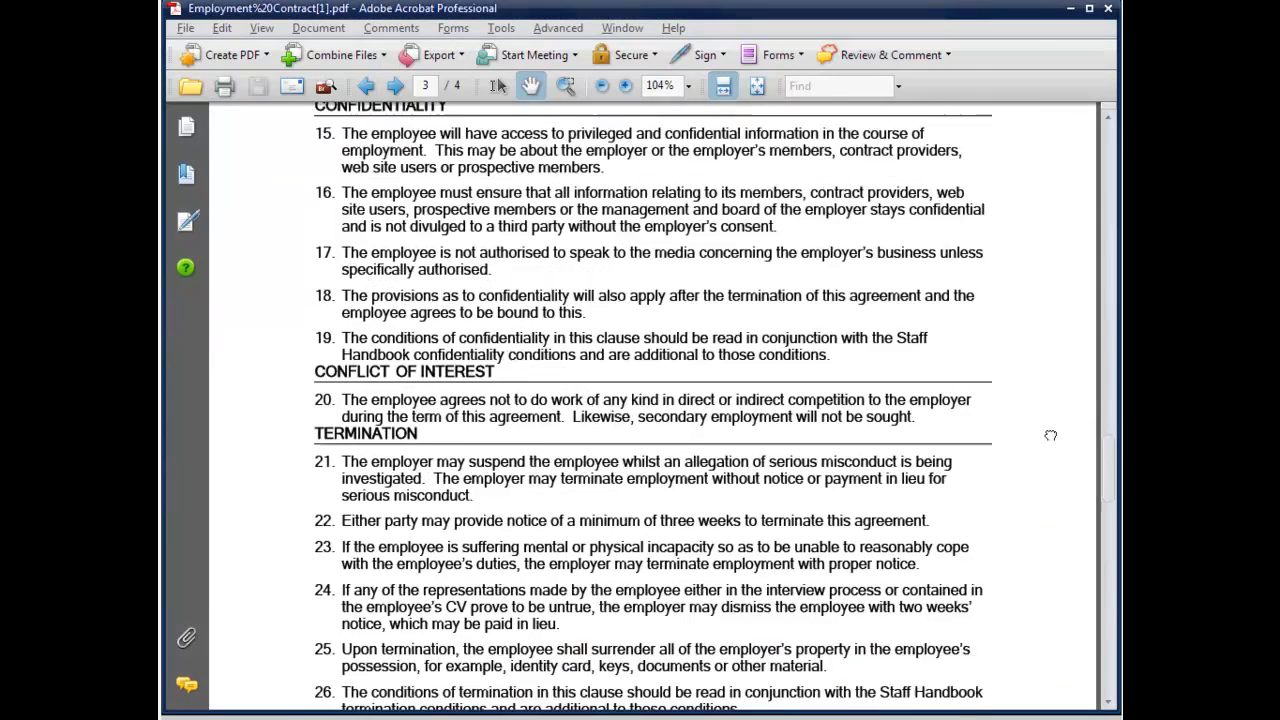
scroll("down", 3)
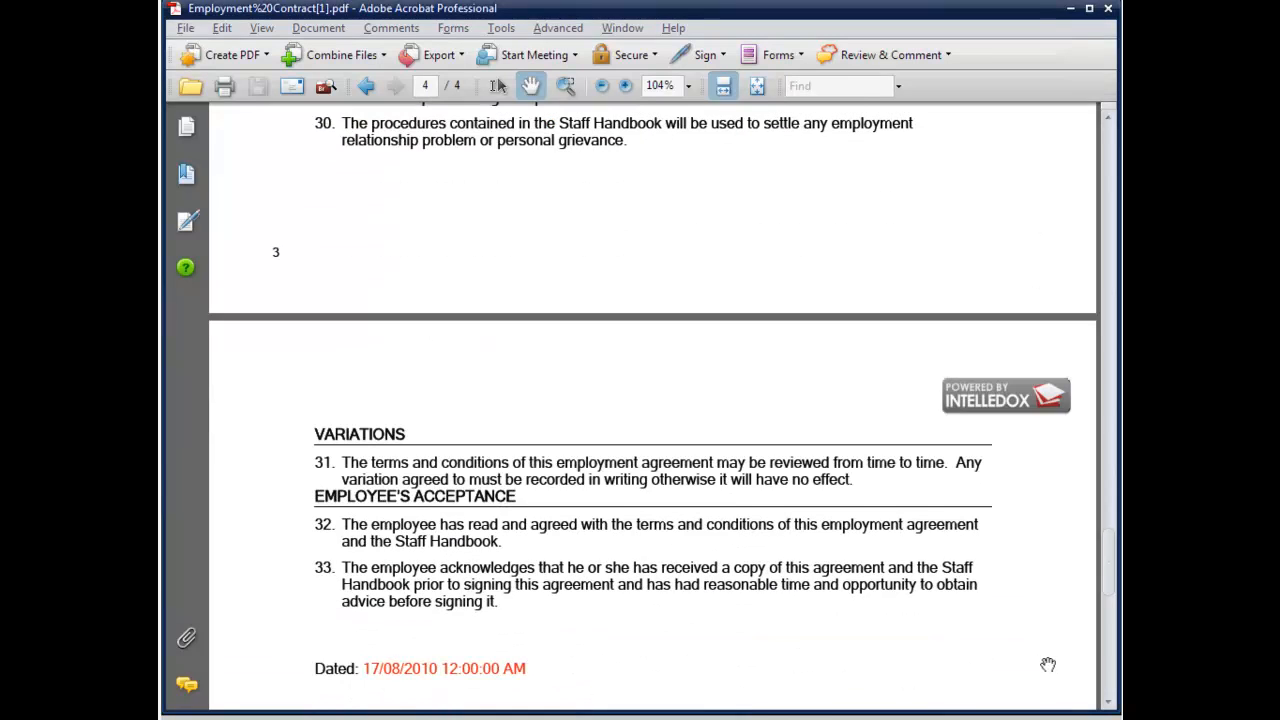
scroll("down", 3)
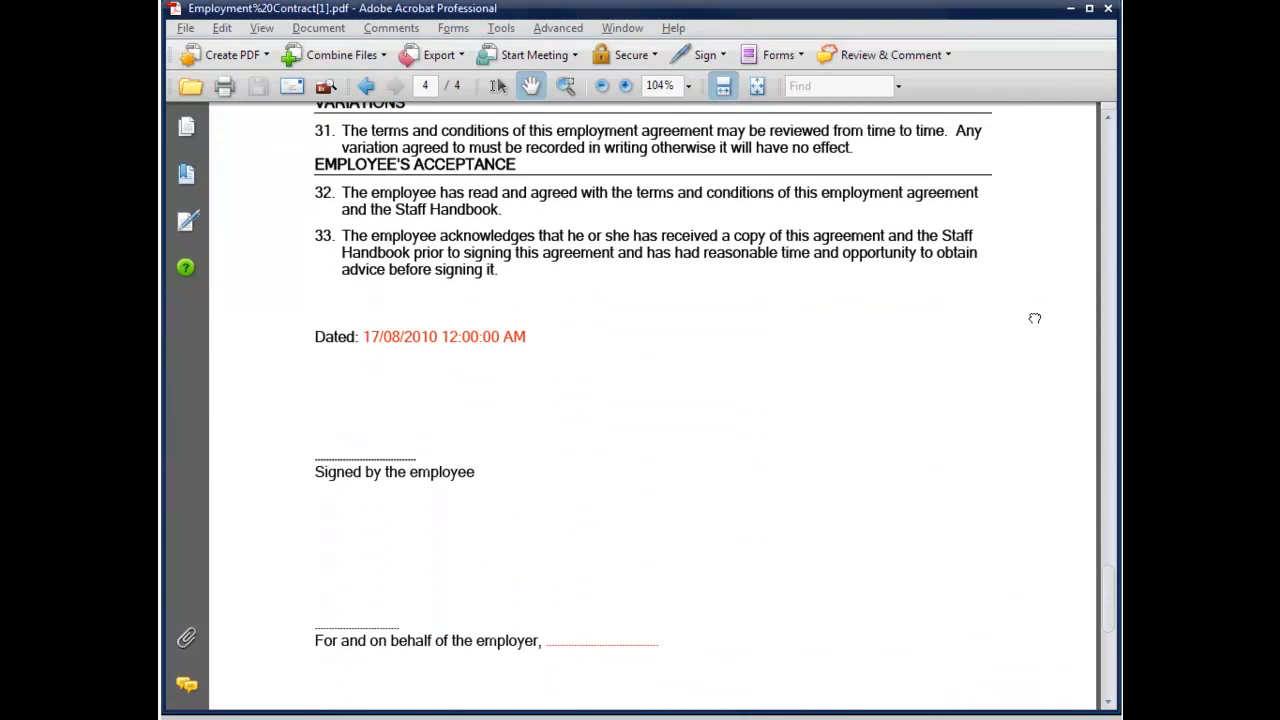
mouse_move(1042, 644)
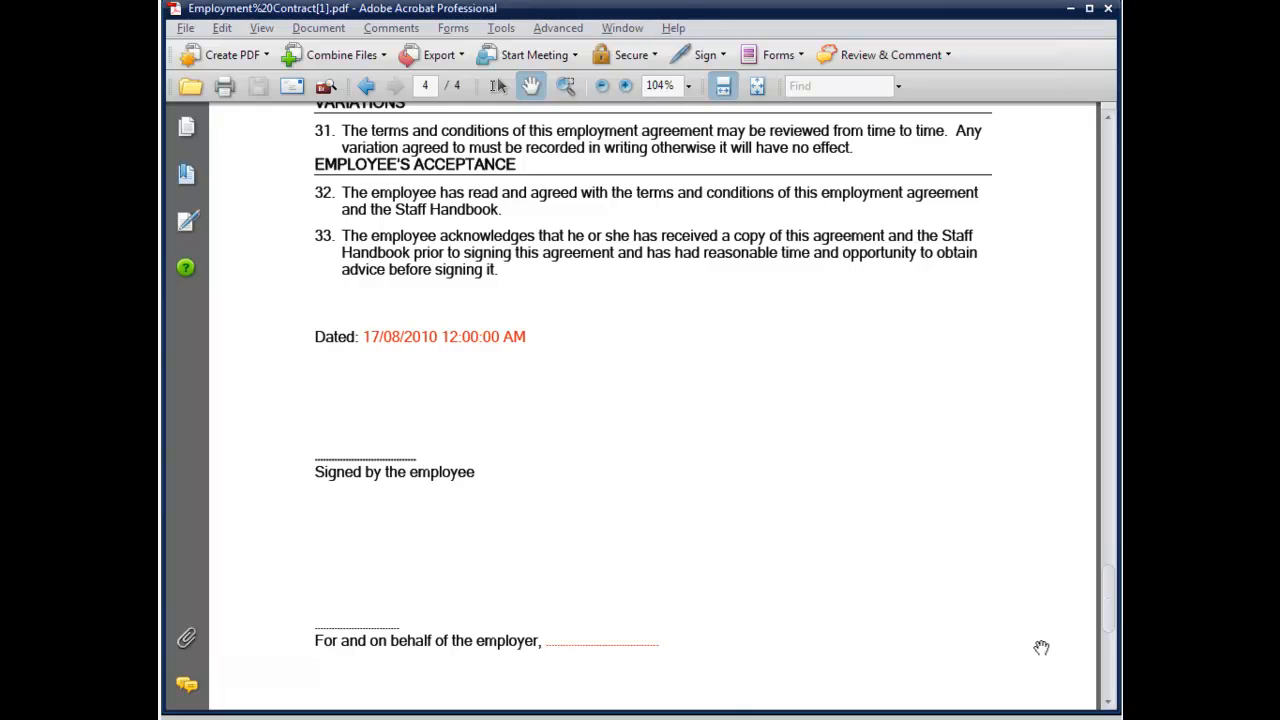
scroll("down", 3)
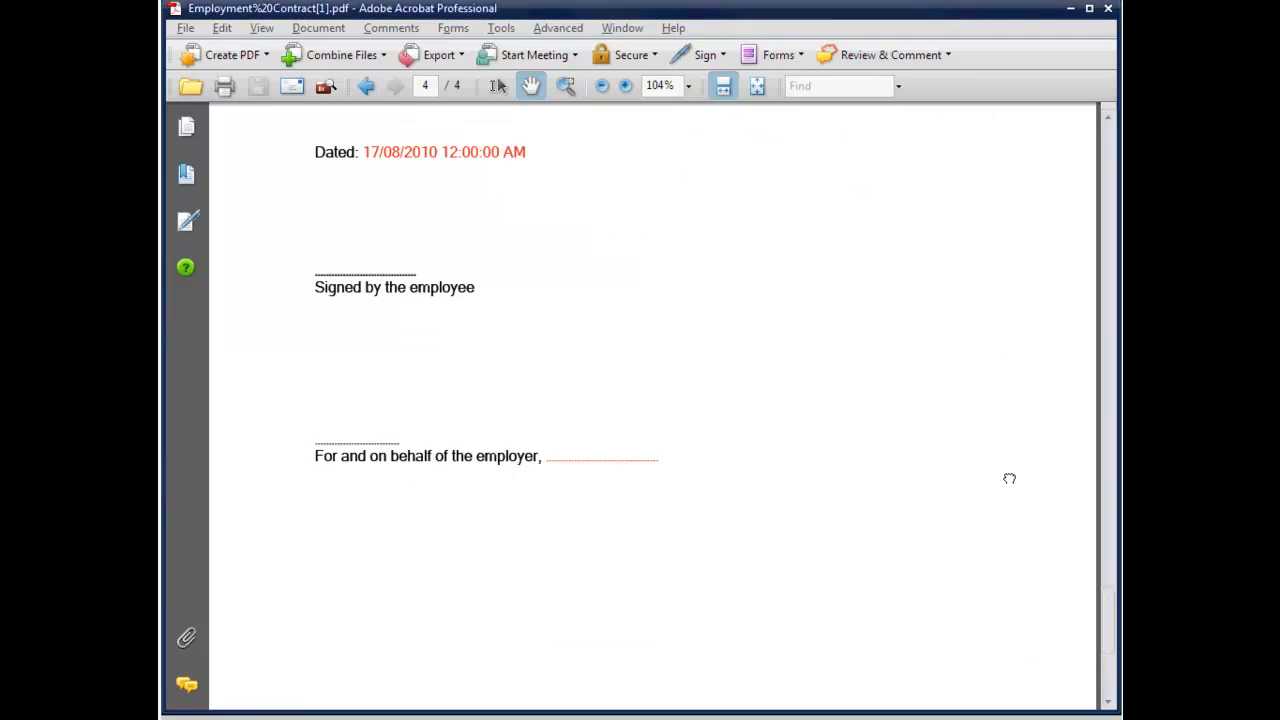
scroll("down", 3)
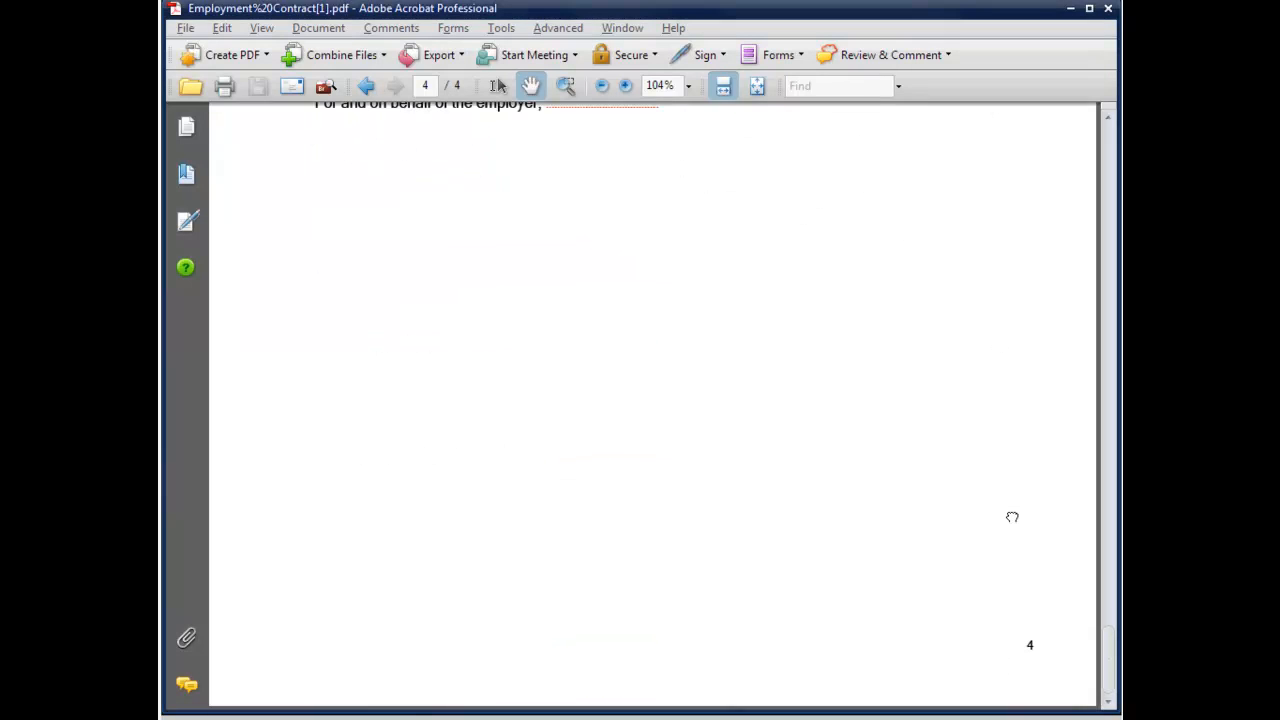